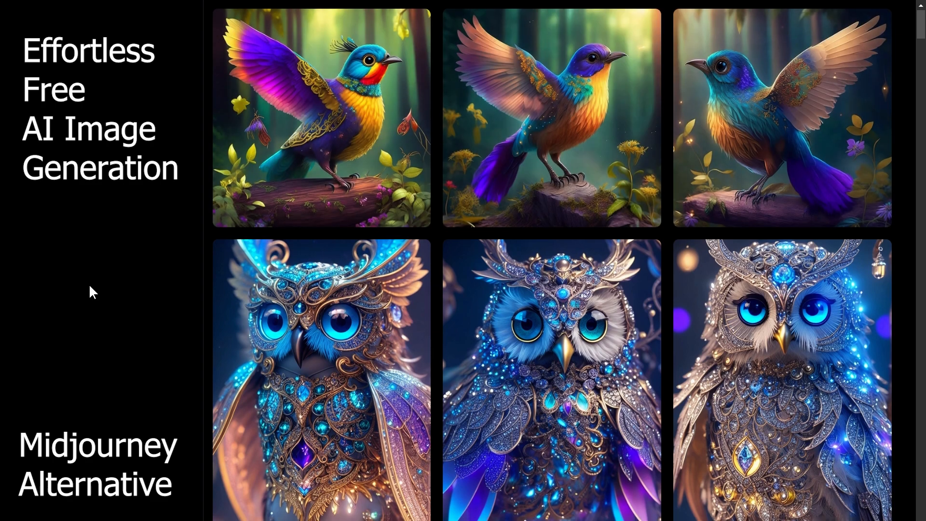
- Scroll down through the whole Leonardo.Ai landing page to read its features
scroll("down", 3)
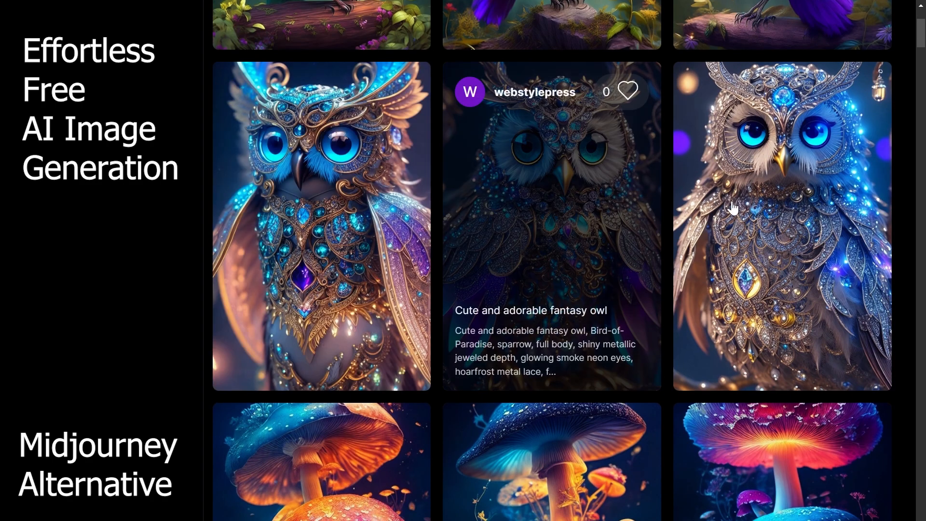
mouse_move(102, 274)
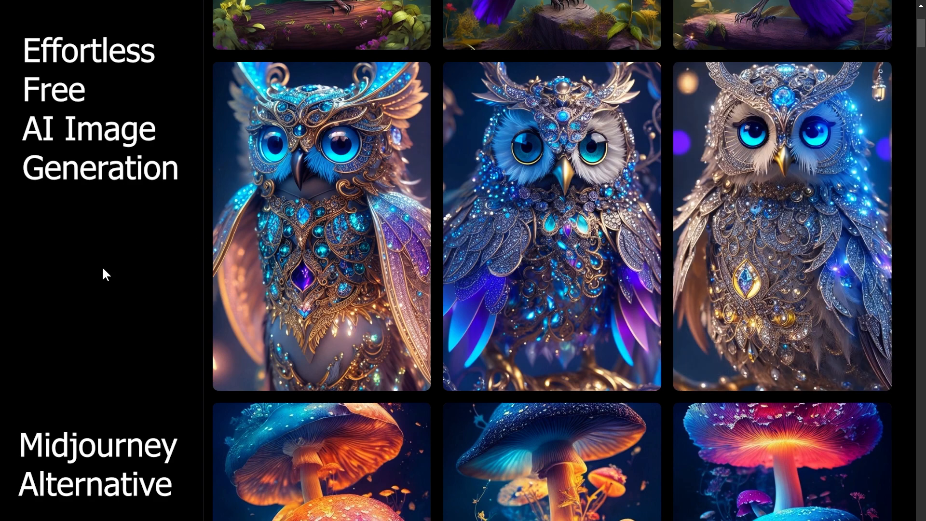
scroll("down", 3)
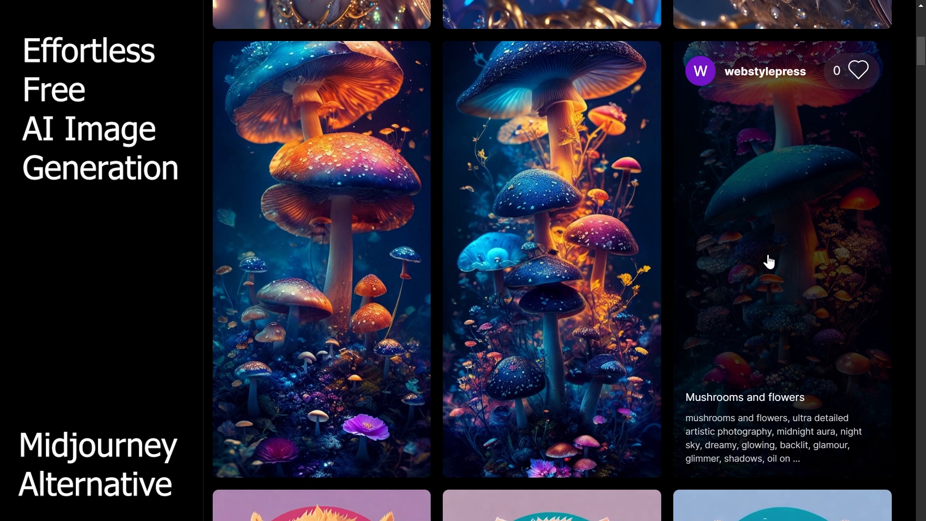
scroll("down", 3)
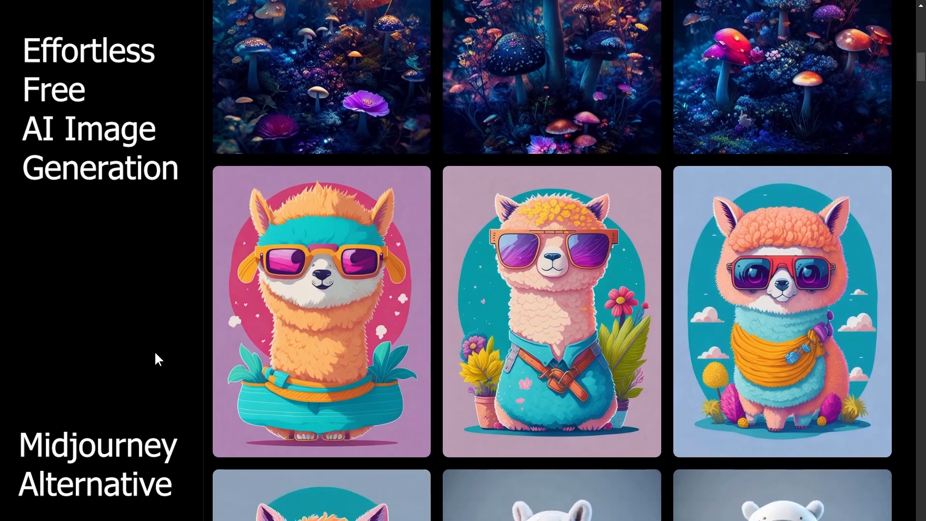
scroll("down", 3)
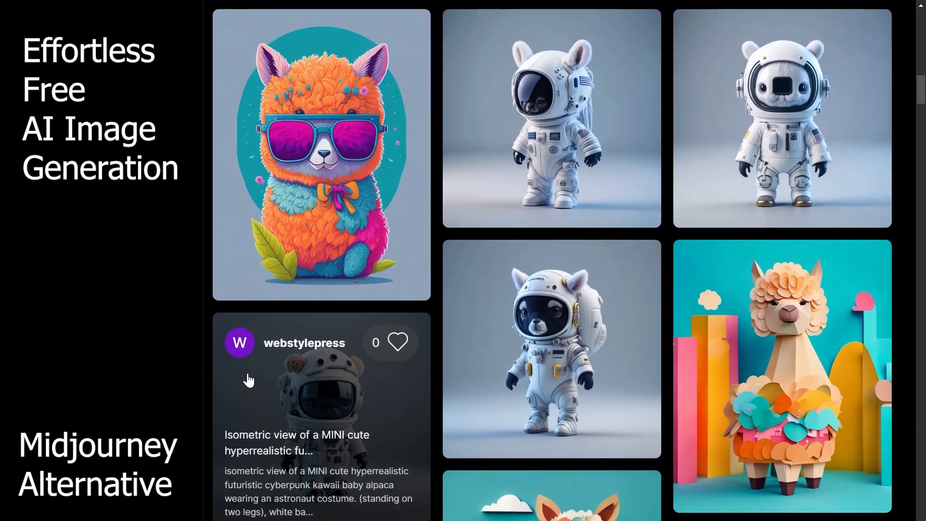
scroll("down", 3)
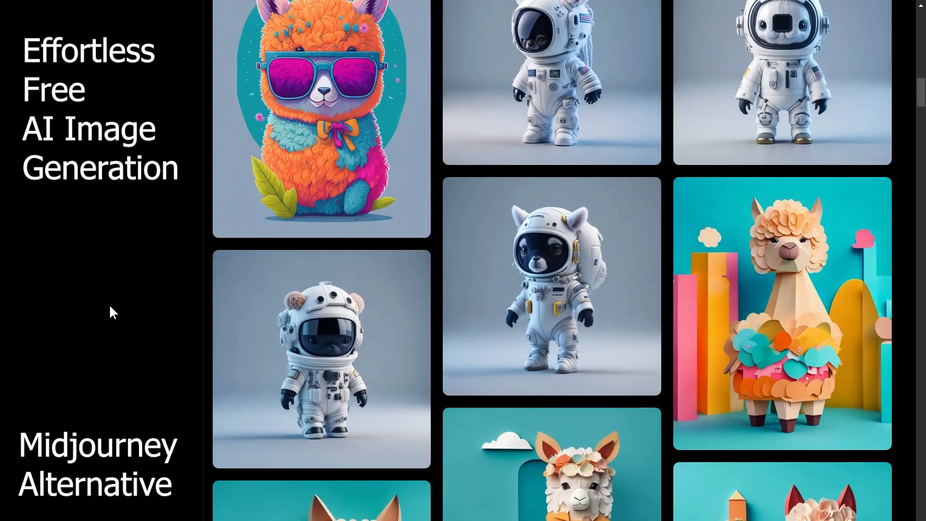
scroll("down", 3)
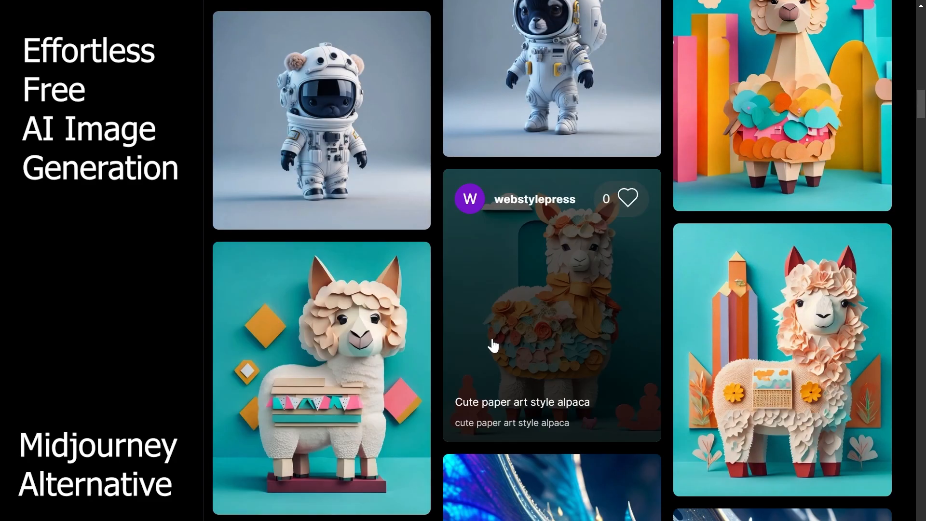
scroll("down", 3)
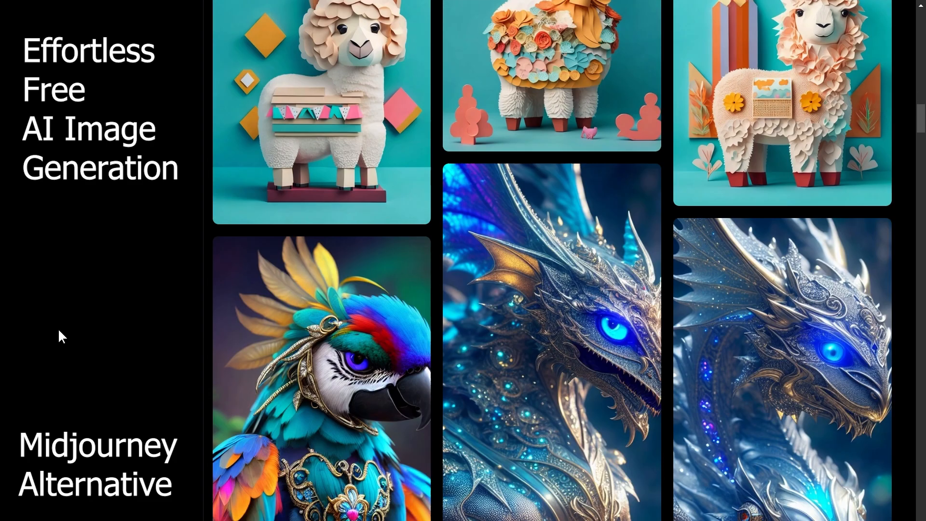
scroll("down", 3)
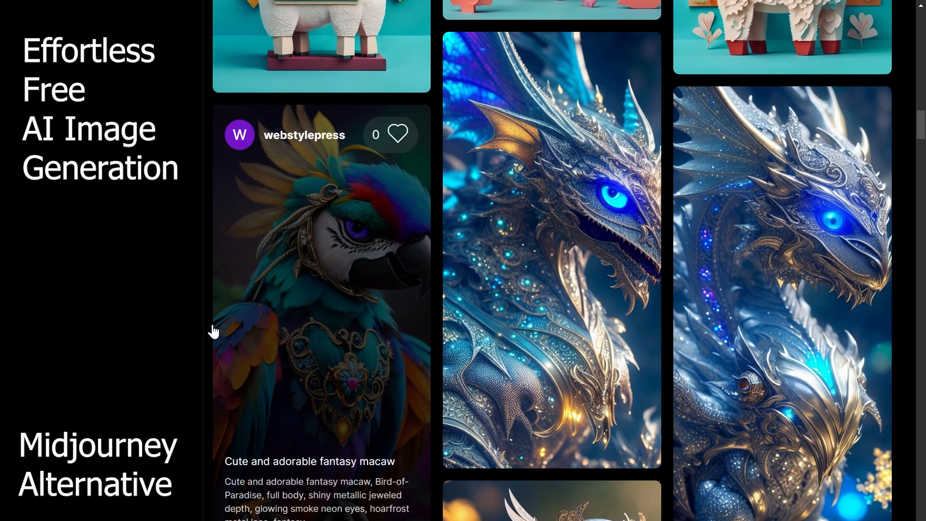
scroll("down", 3)
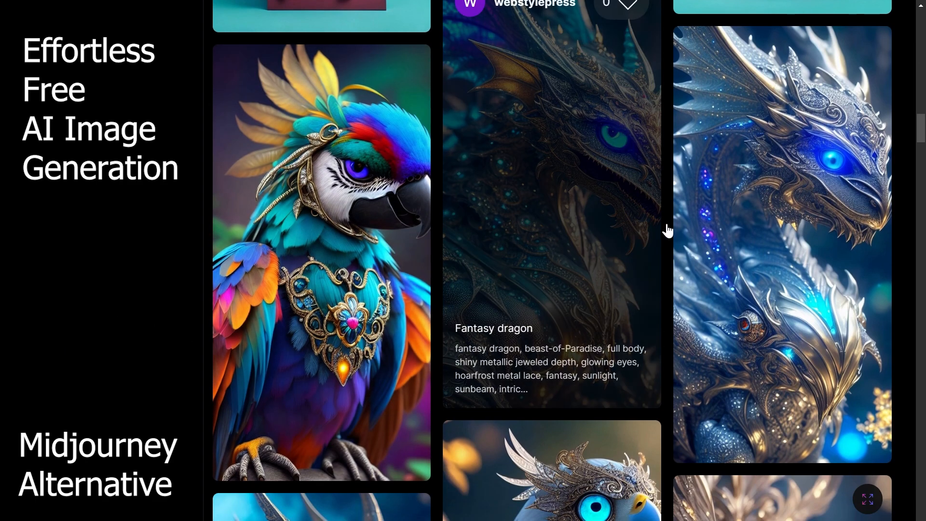
scroll("down", 3)
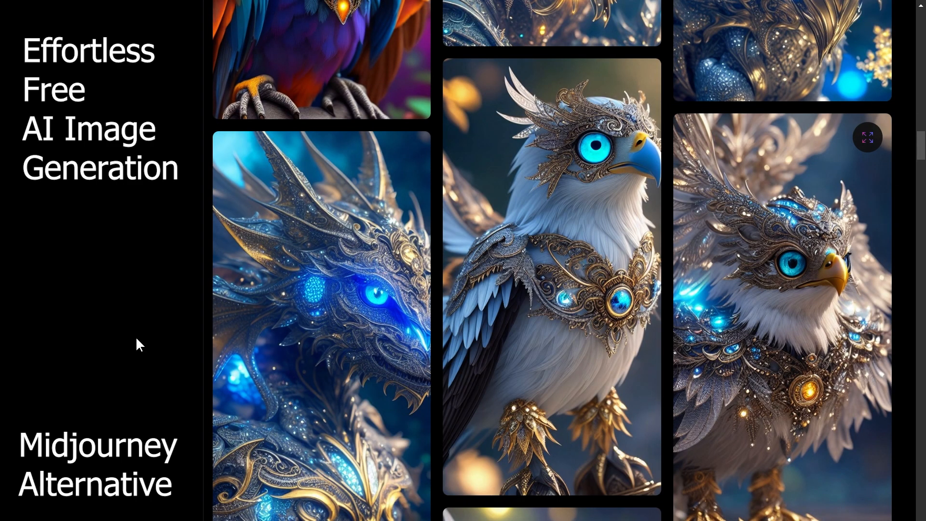
scroll("down", 3)
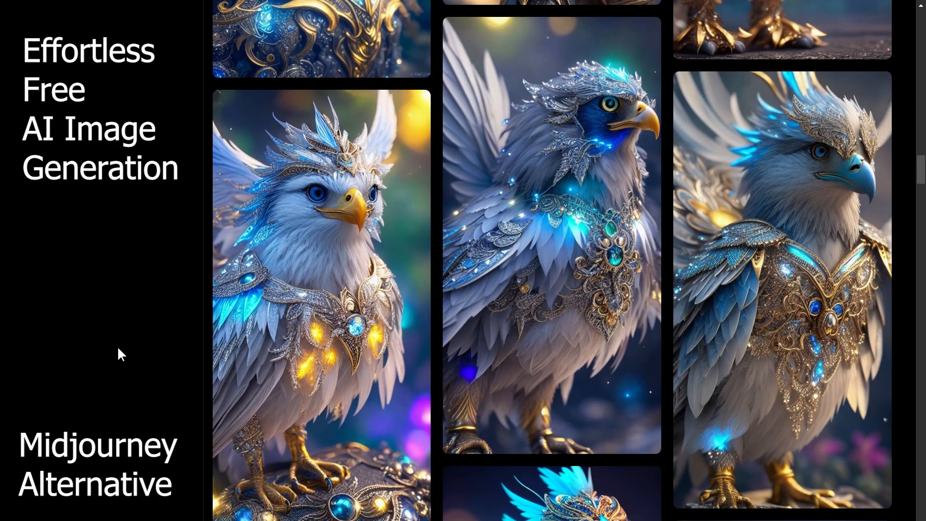
scroll("down", 3)
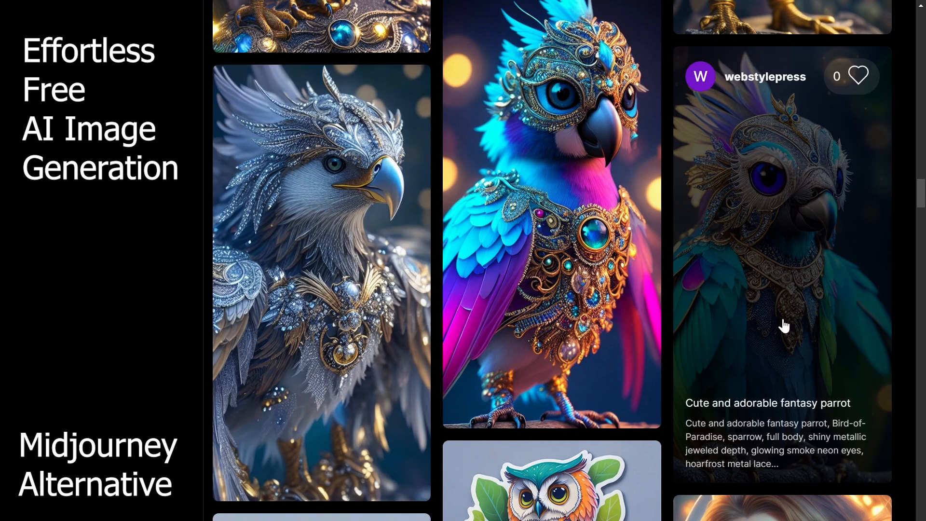
scroll("down", 3)
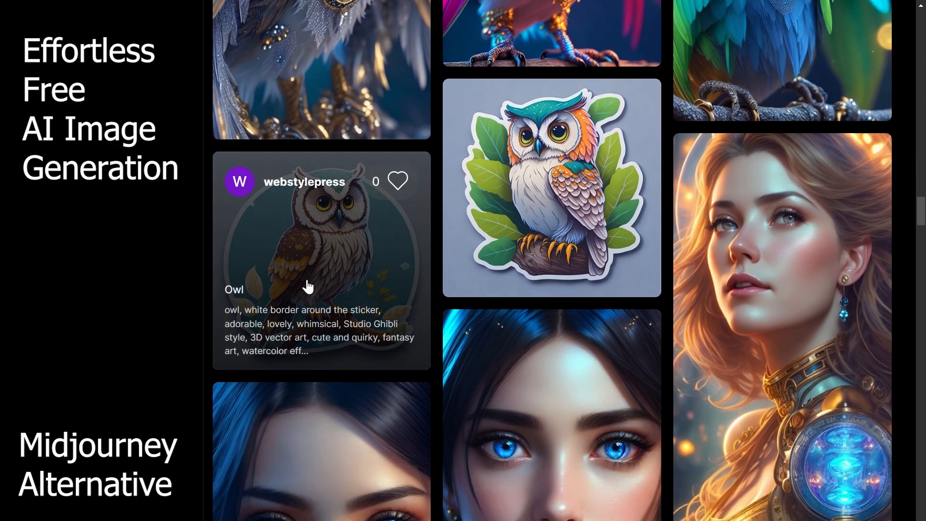
scroll("down", 3)
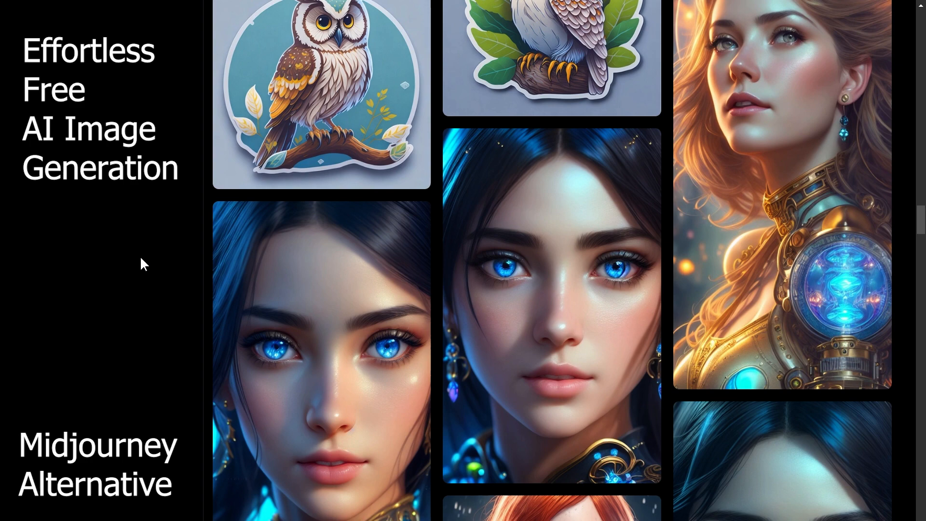
scroll("down", 3)
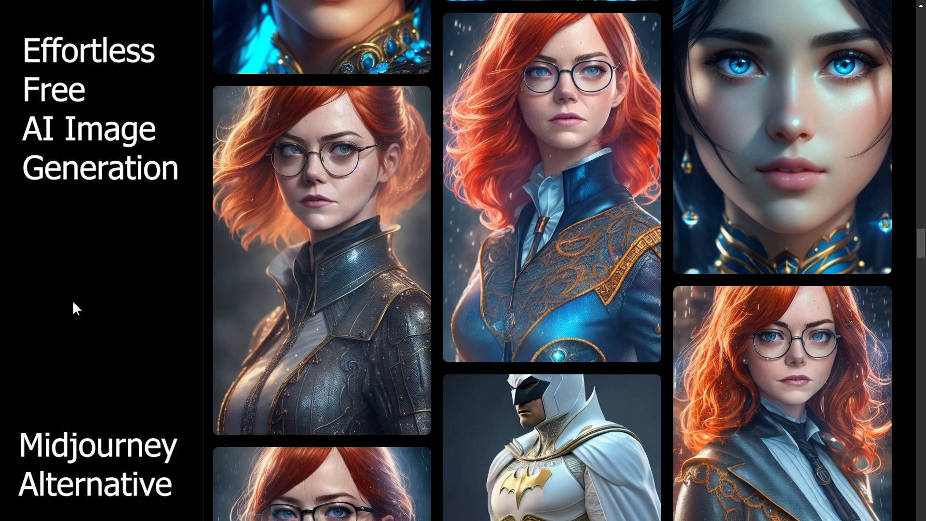
scroll("down", 3)
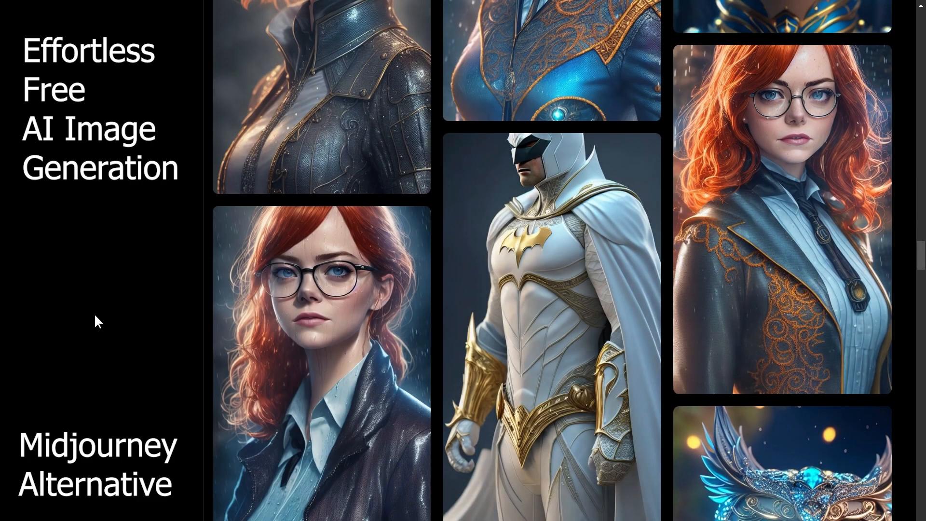
scroll("down", 3)
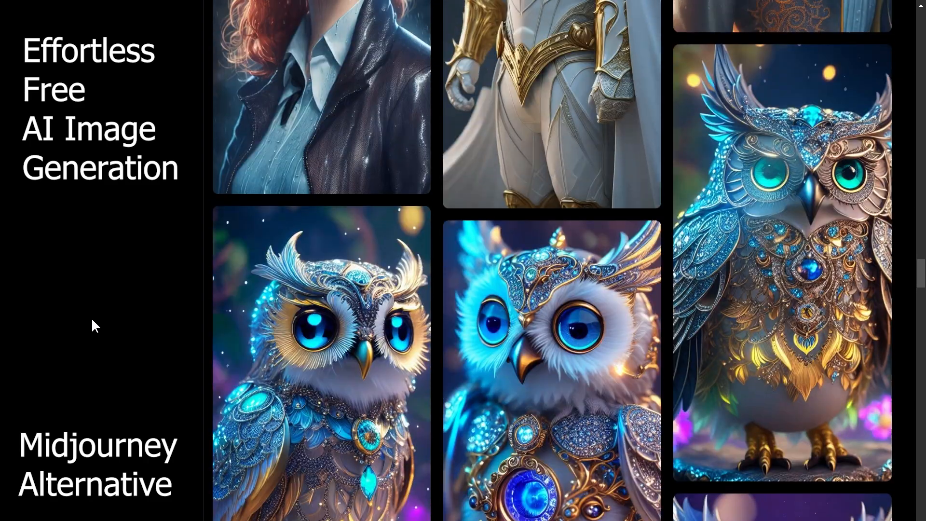
scroll("down", 3)
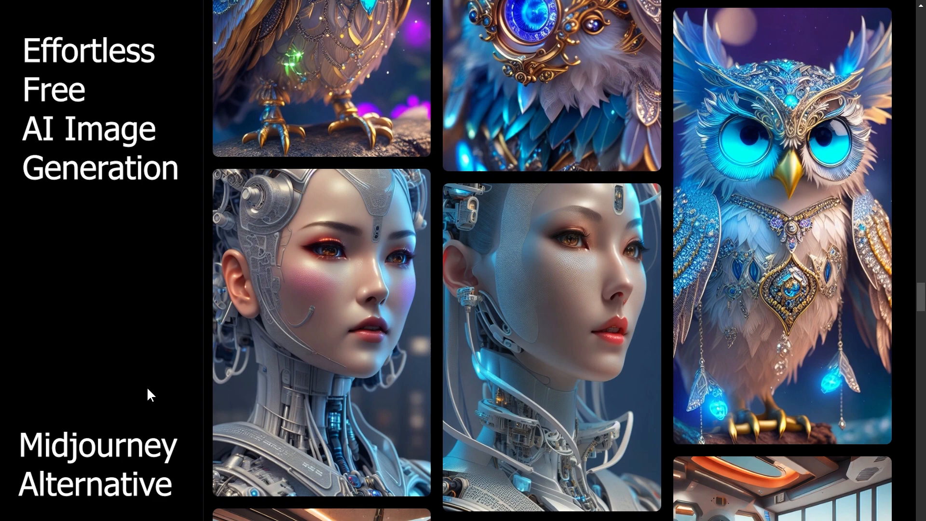
scroll("down", 3)
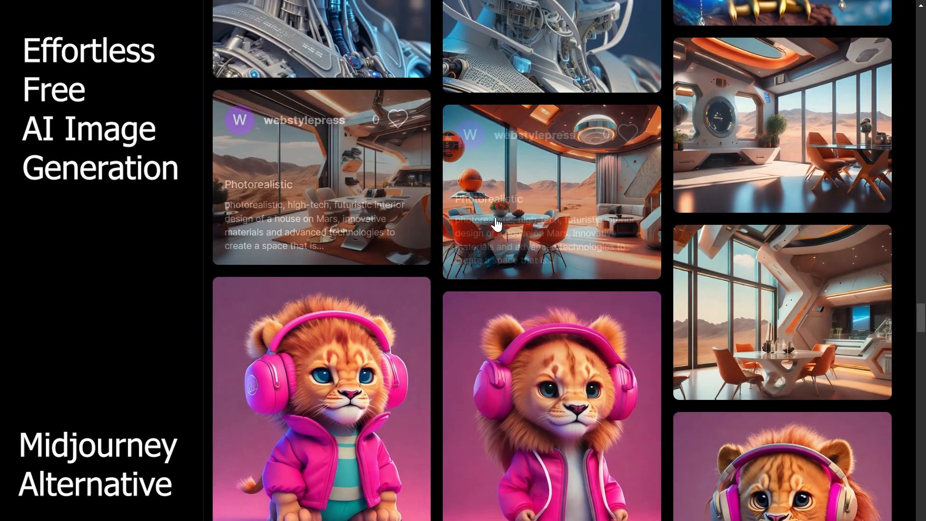
scroll("down", 3)
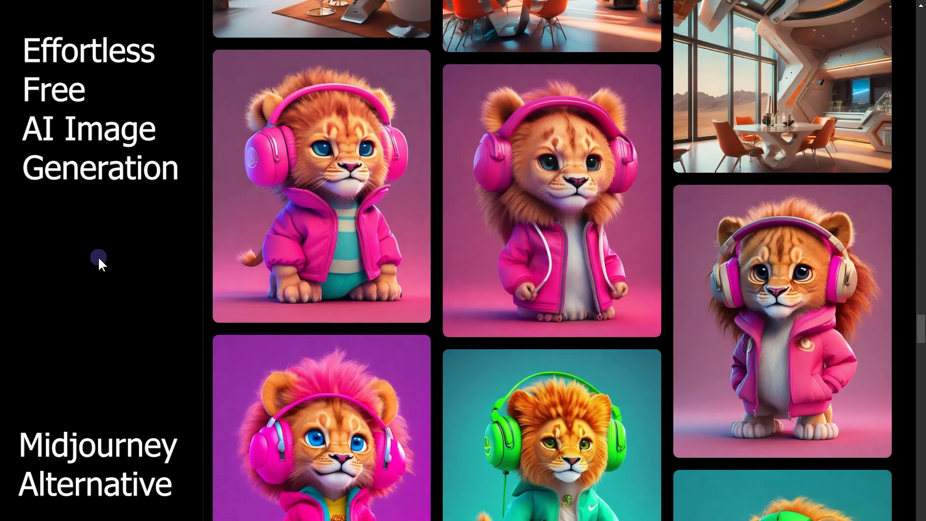
scroll("down", 3)
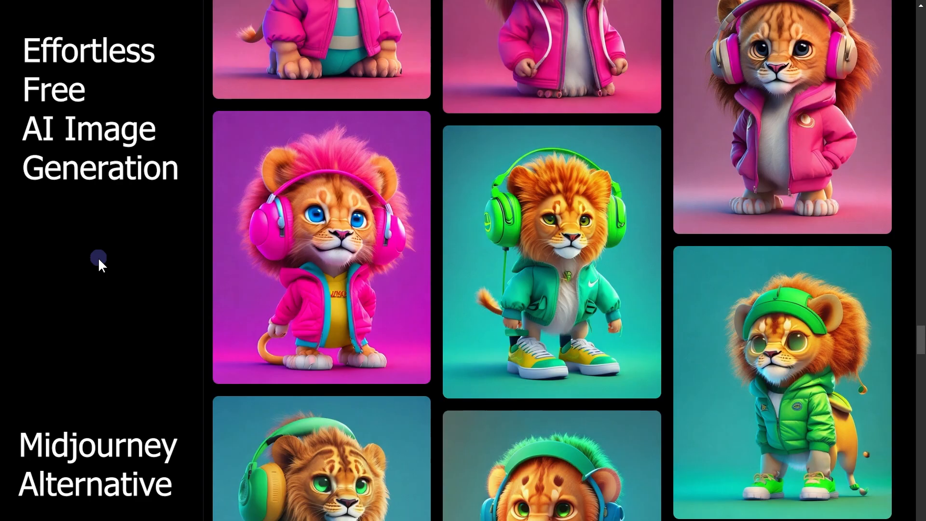
scroll("down", 3)
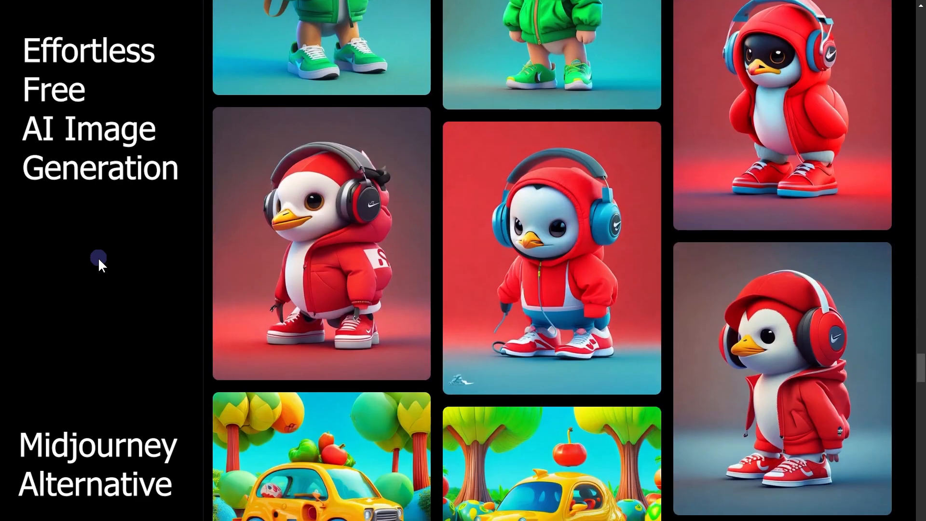
scroll("down", 3)
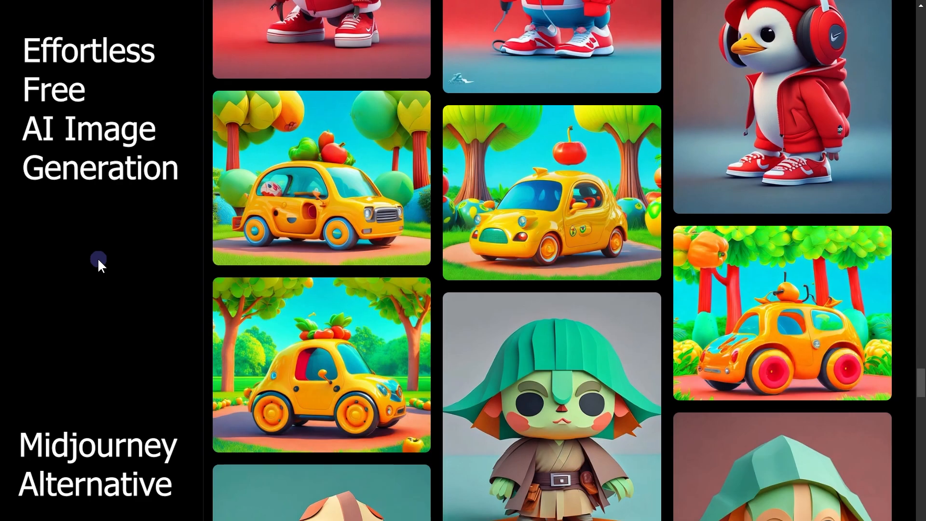
scroll("down", 3)
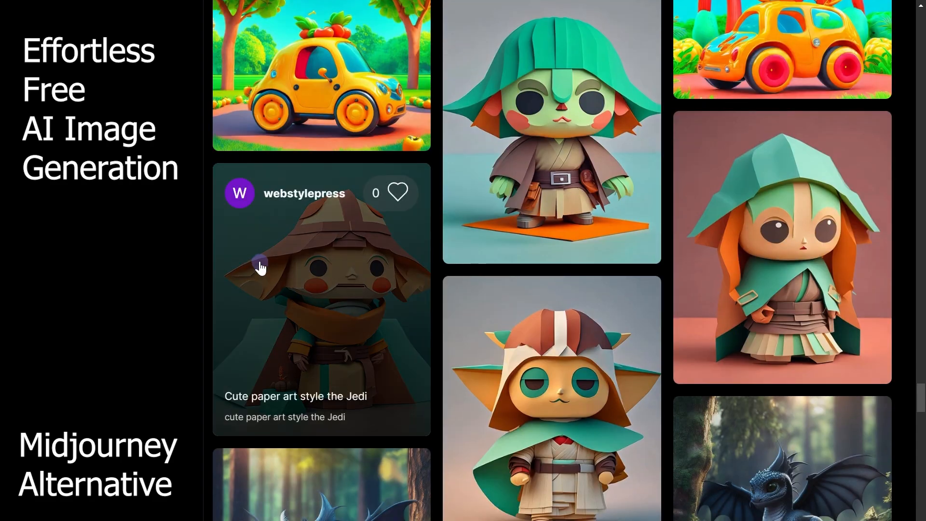
mouse_move(133, 260)
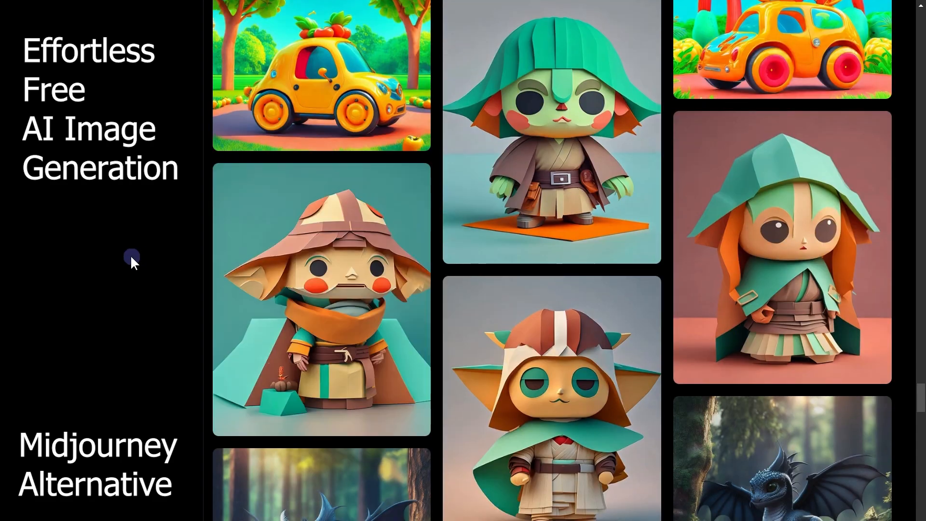
scroll("down", 3)
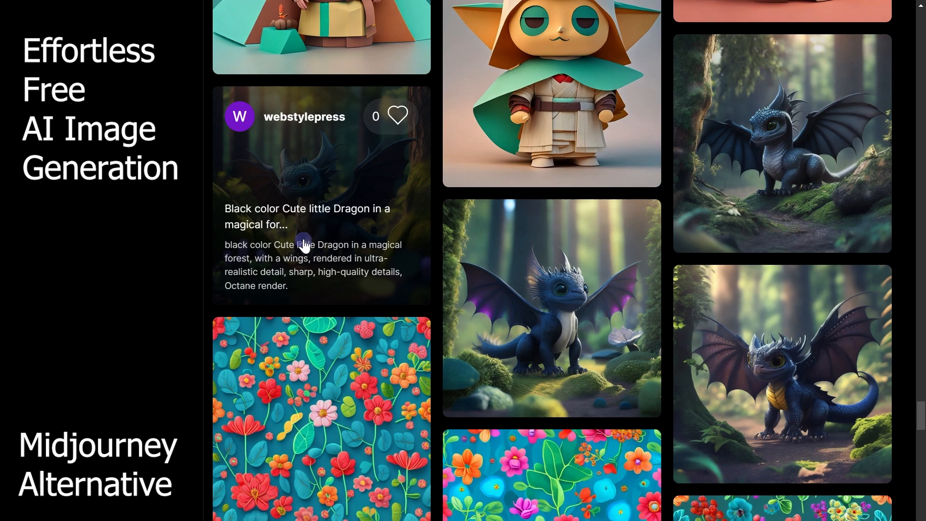
scroll("down", 3)
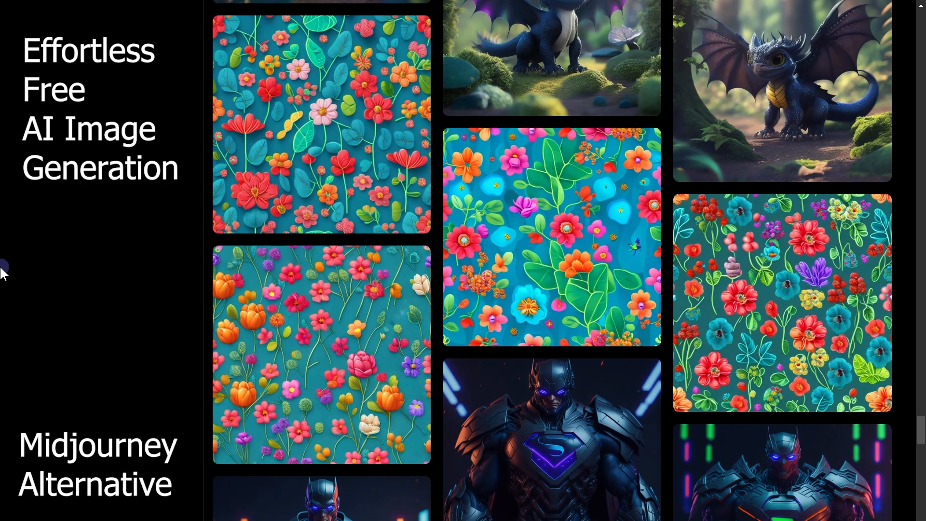
scroll("down", 3)
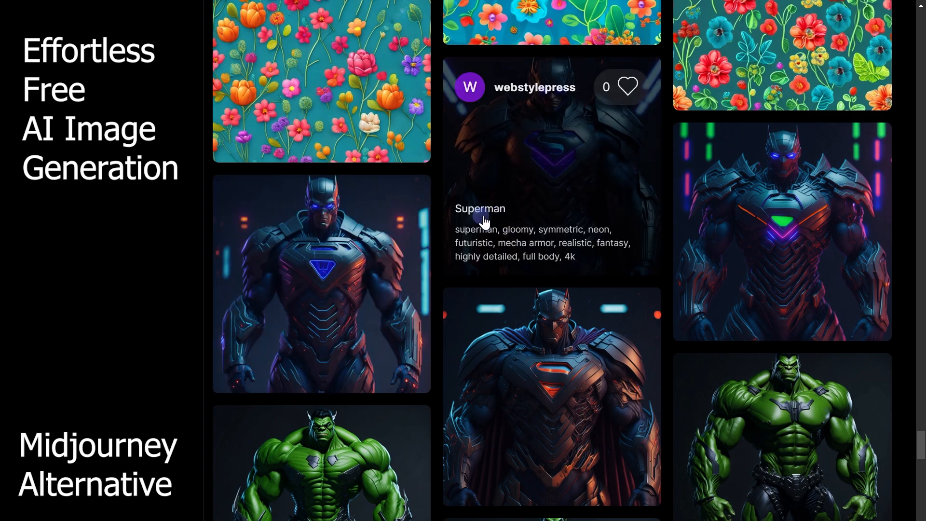
scroll("down", 3)
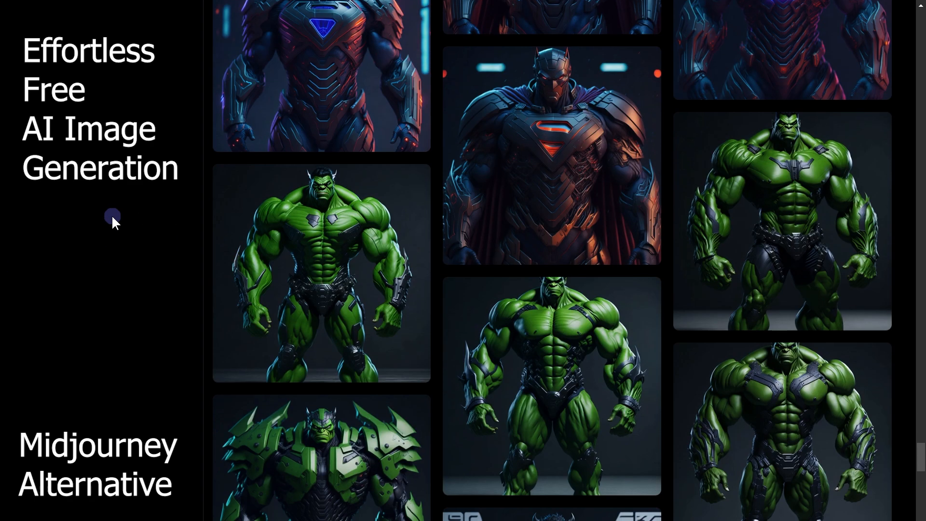
scroll("down", 3)
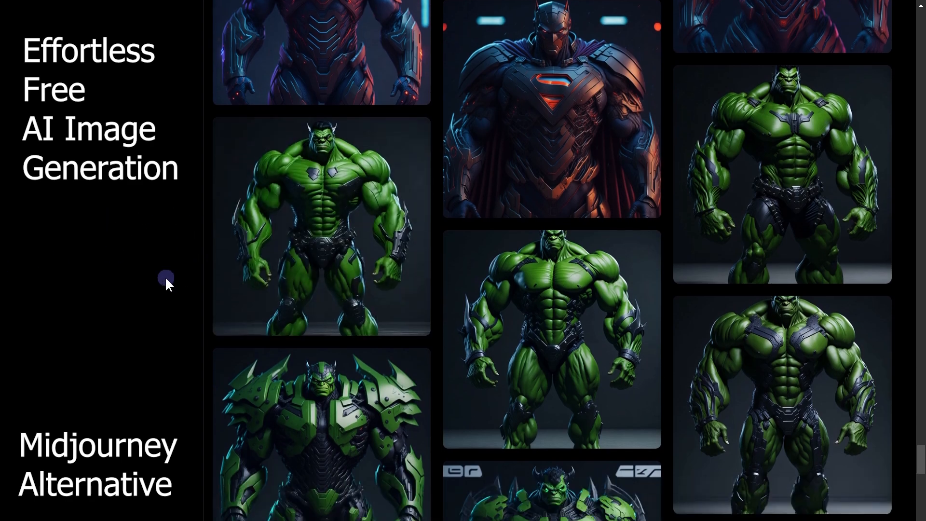
scroll("down", 3)
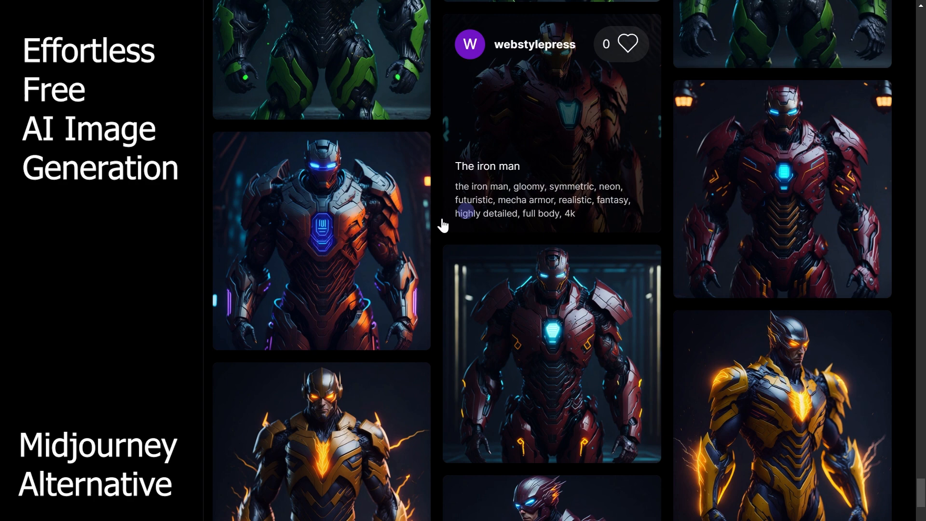
scroll("down", 3)
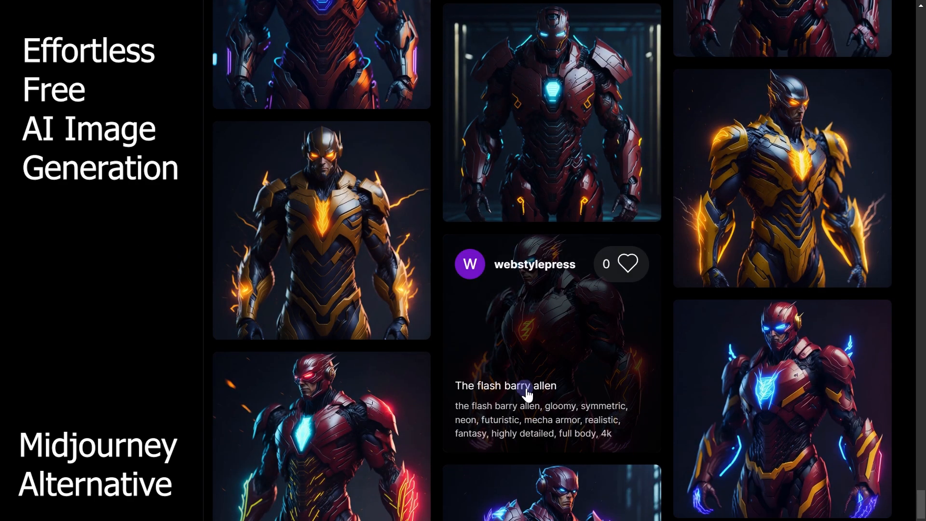
scroll("down", 3)
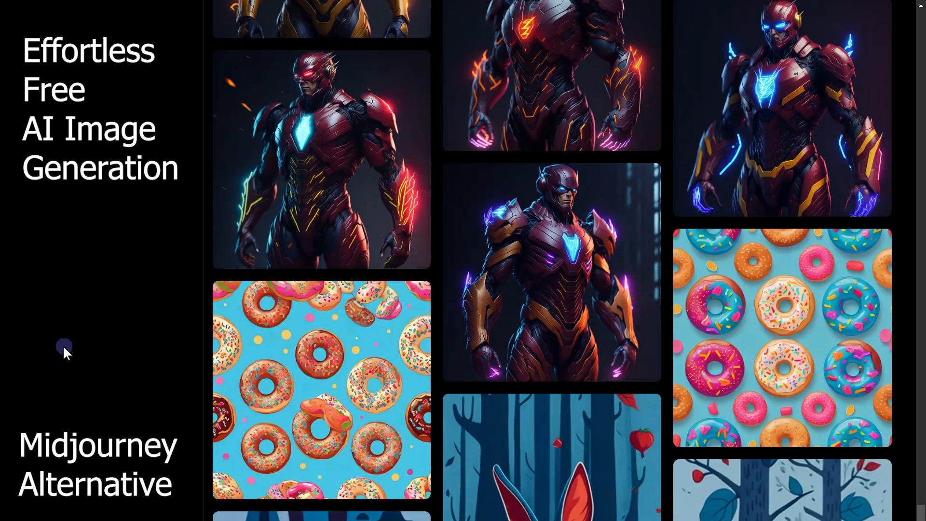
scroll("down", 3)
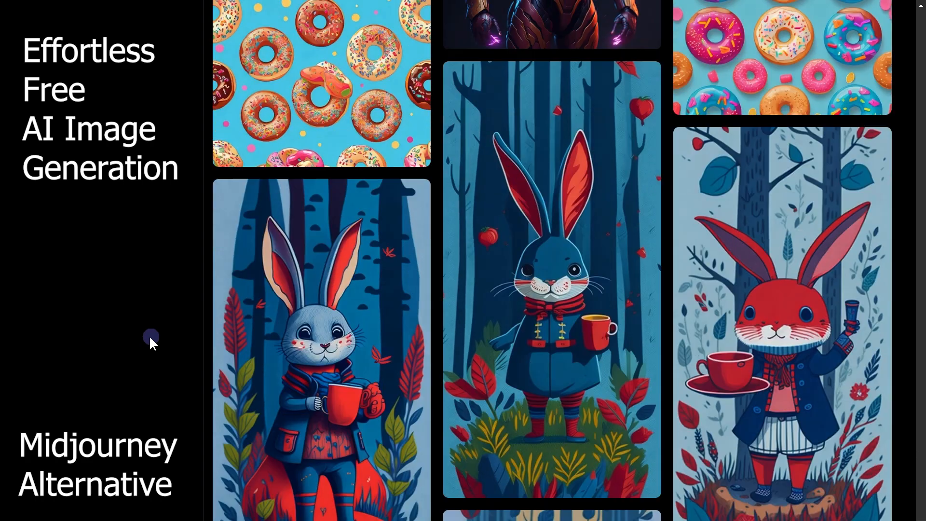
scroll("down", 3)
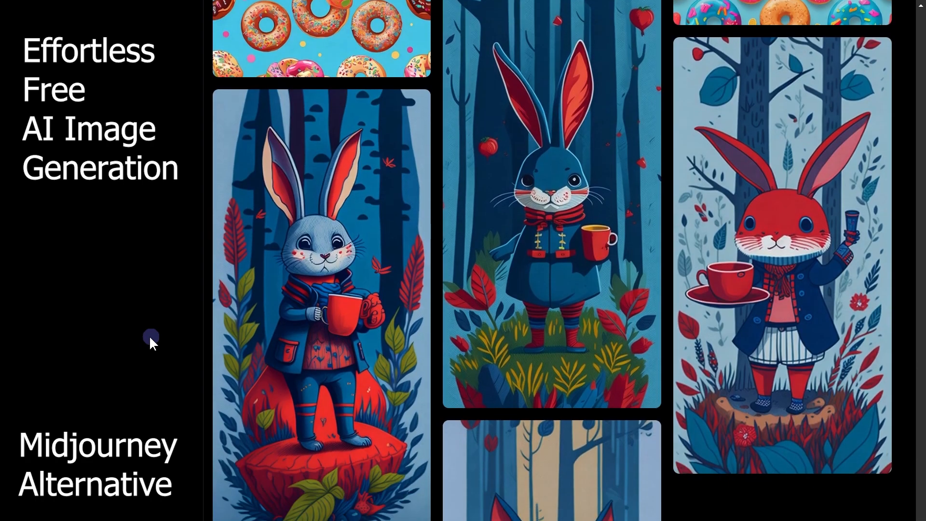
scroll("down", 3)
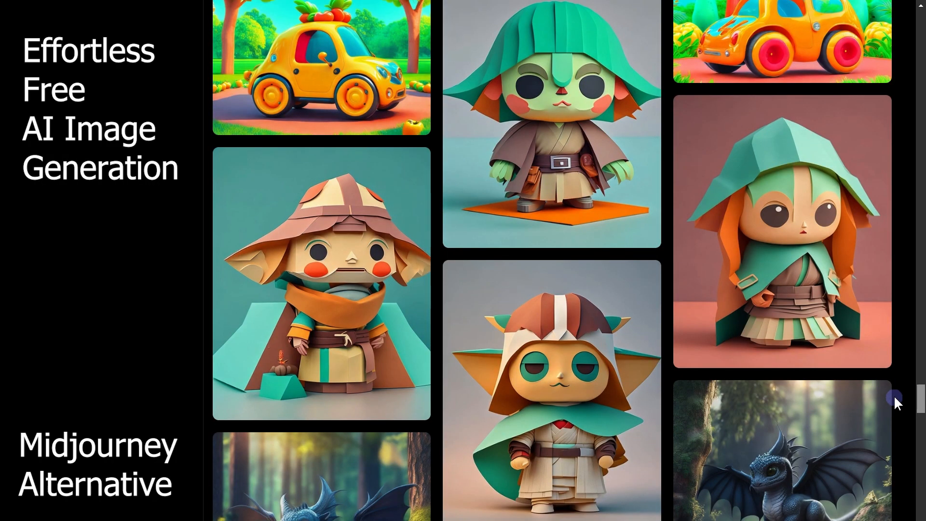
scroll("down", 3)
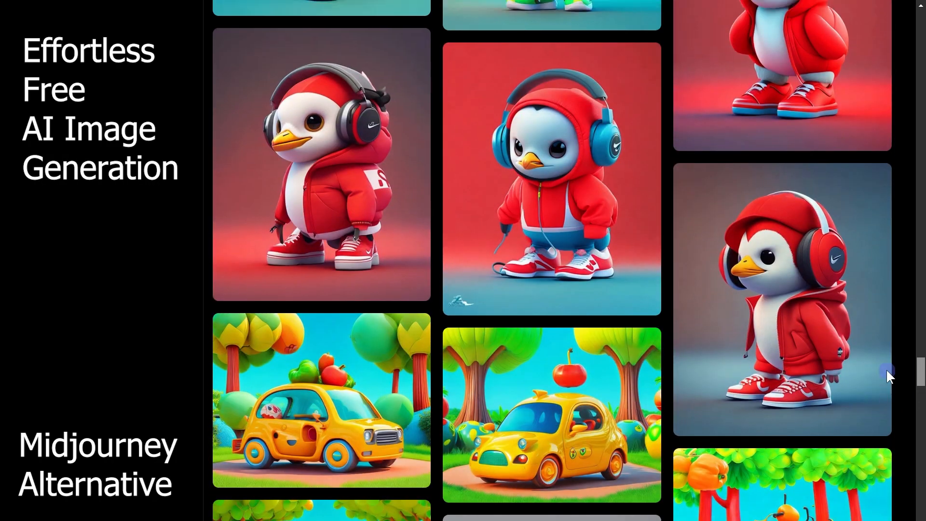
scroll("down", 3)
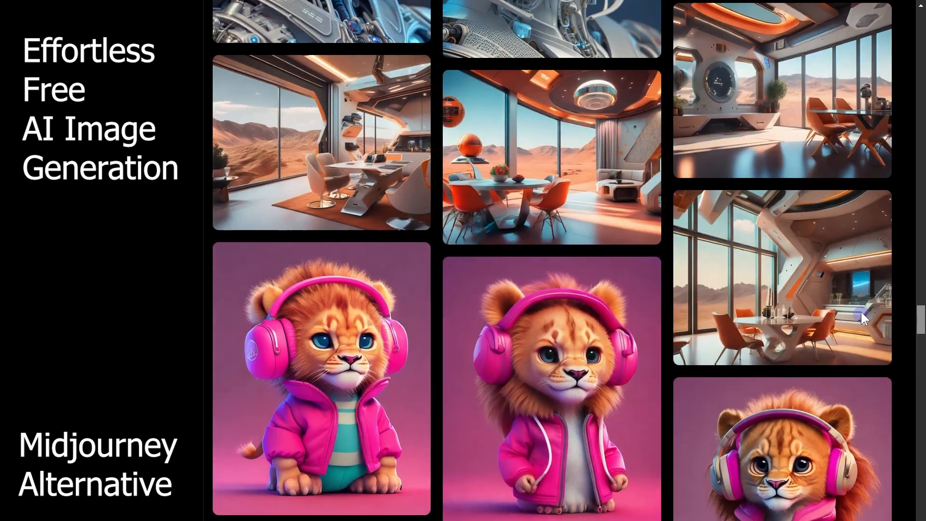
scroll("down", 3)
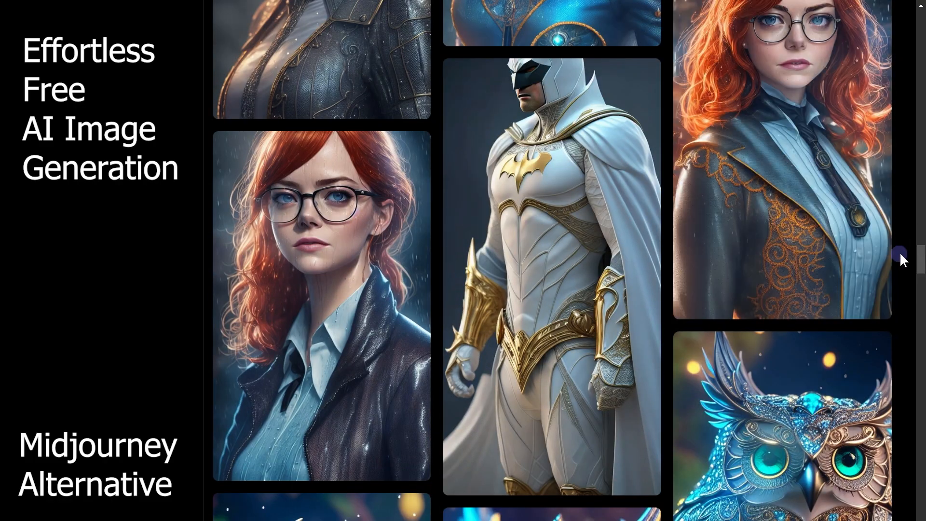
scroll("down", 3)
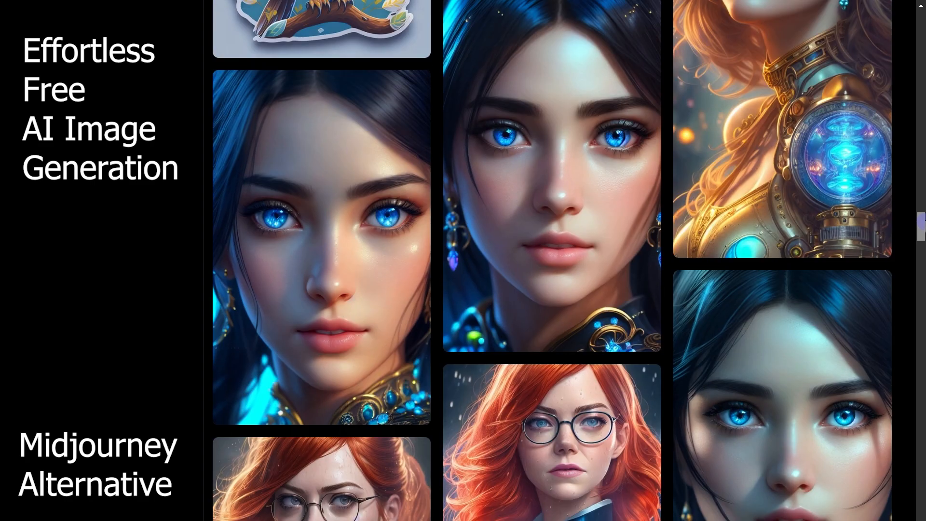
scroll("down", 3)
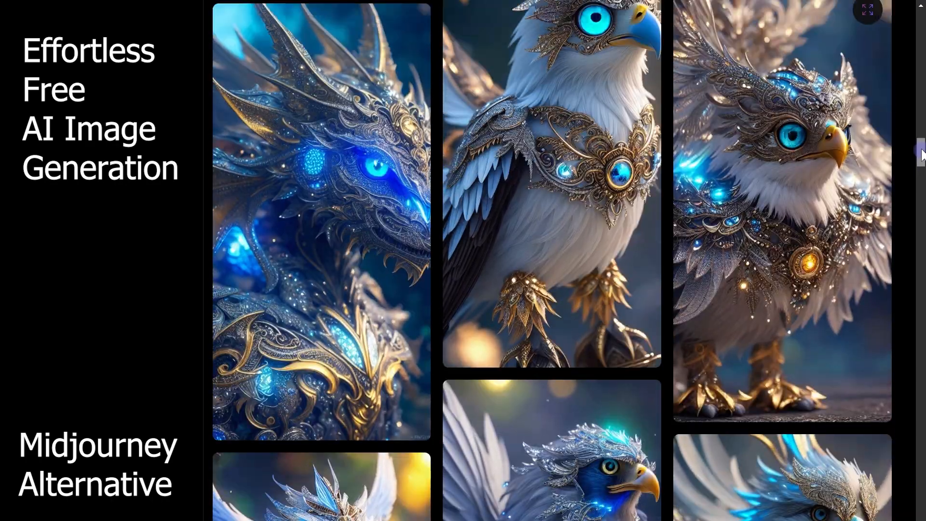
scroll("down", 3)
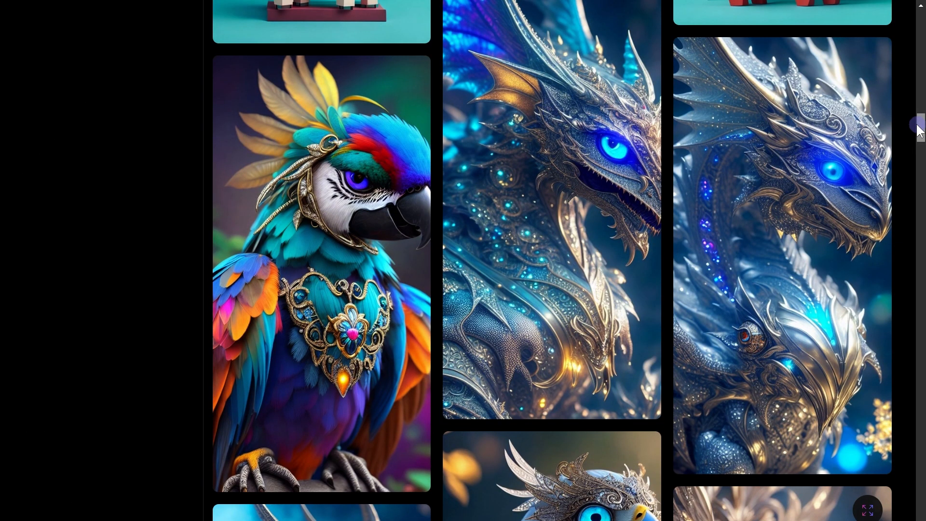
scroll("down", 3)
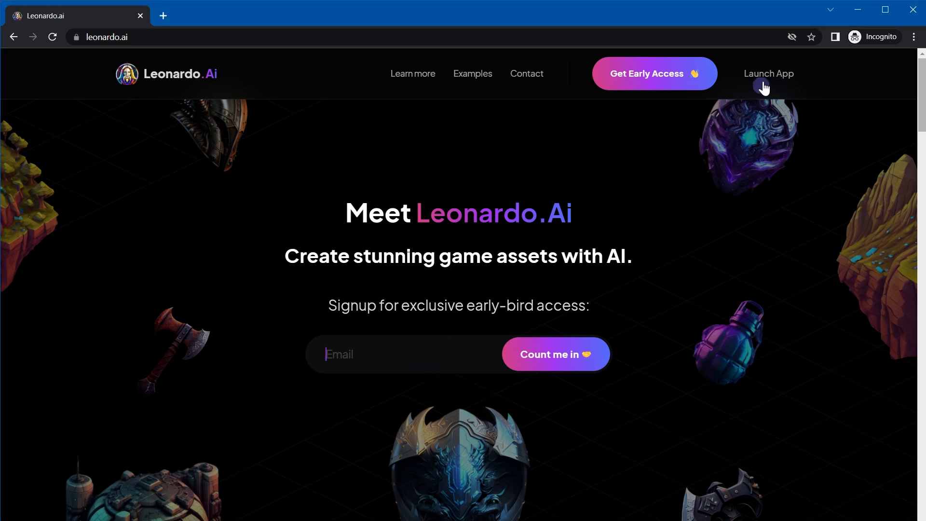
- Launch the web app, confirm 'Yes, I'm whitelisted' and continue past the login update notice
left_click(769, 73)
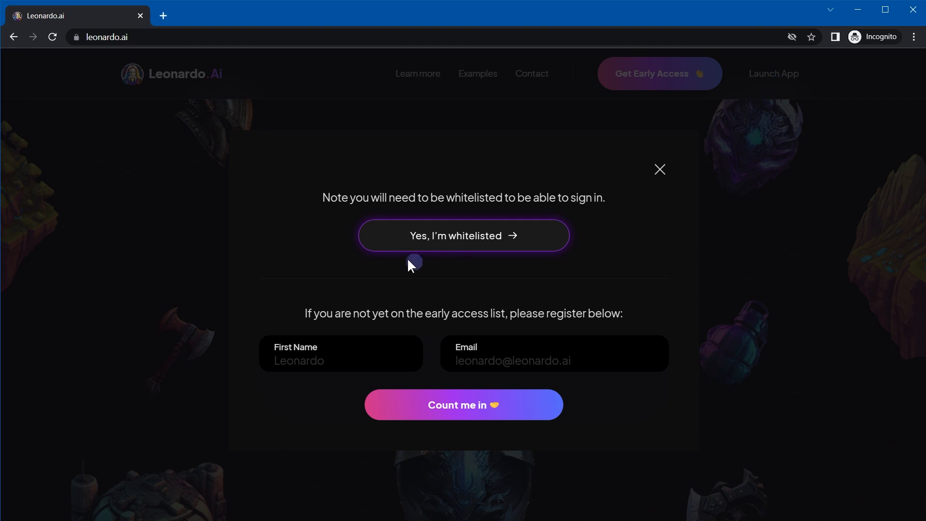
left_click(464, 236)
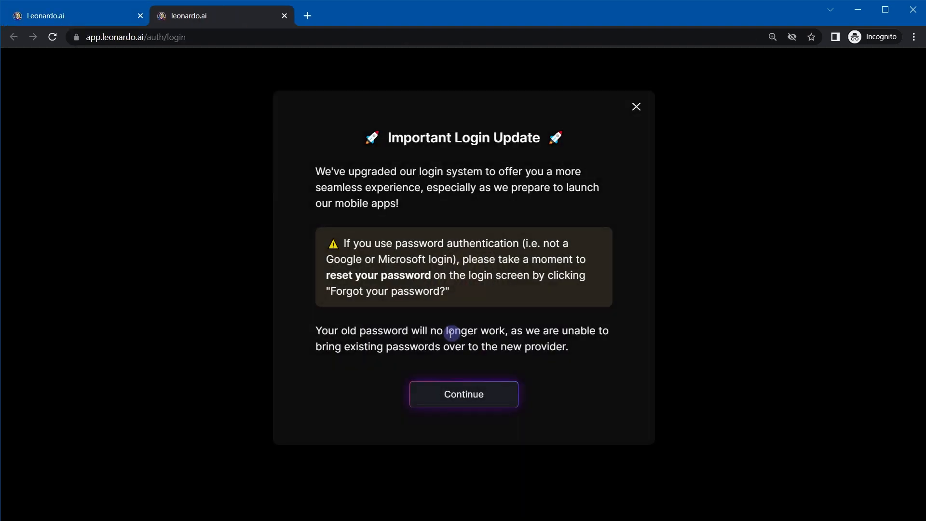
left_click(463, 394)
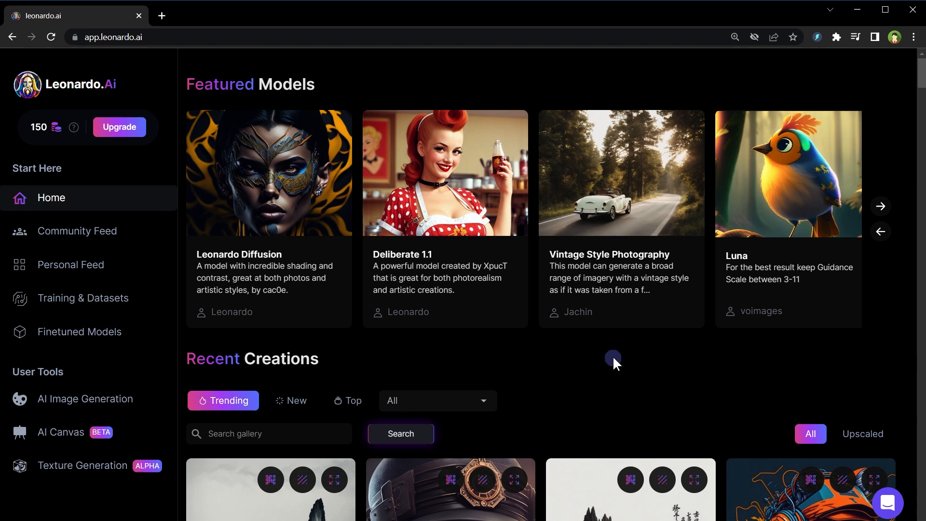
mouse_move(428, 186)
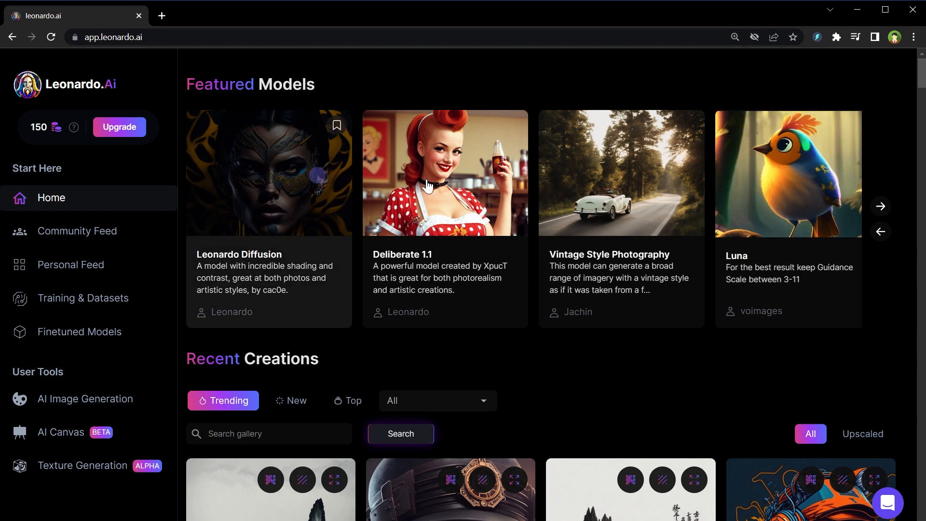
scroll("down", 3)
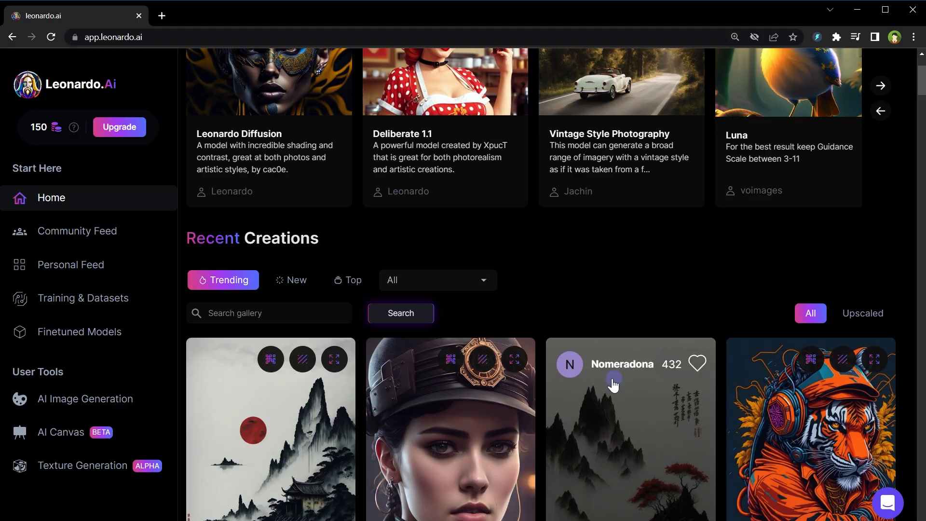
scroll("down", 3)
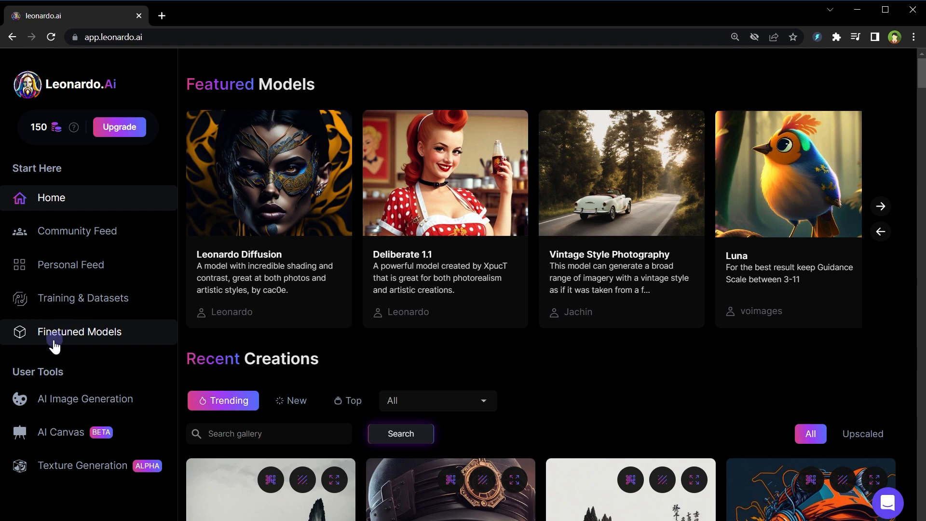
left_click(79, 332)
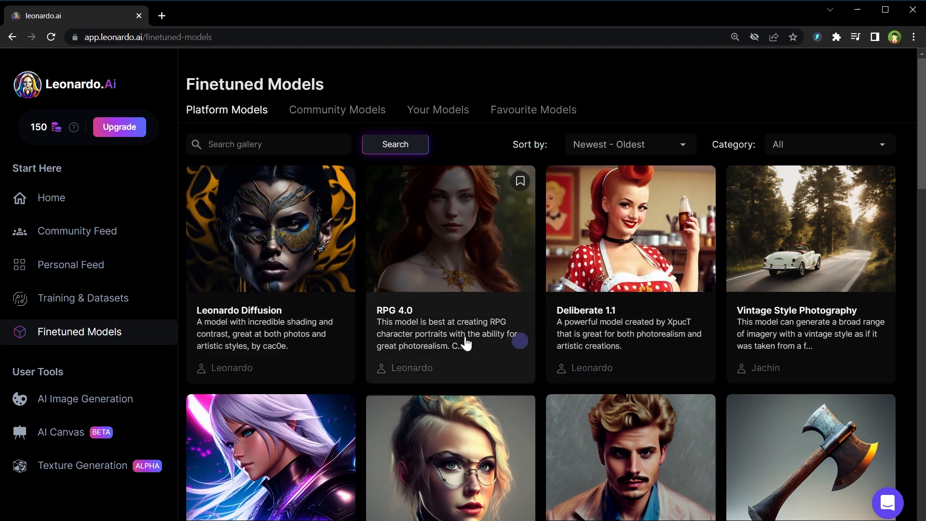
left_click(338, 109)
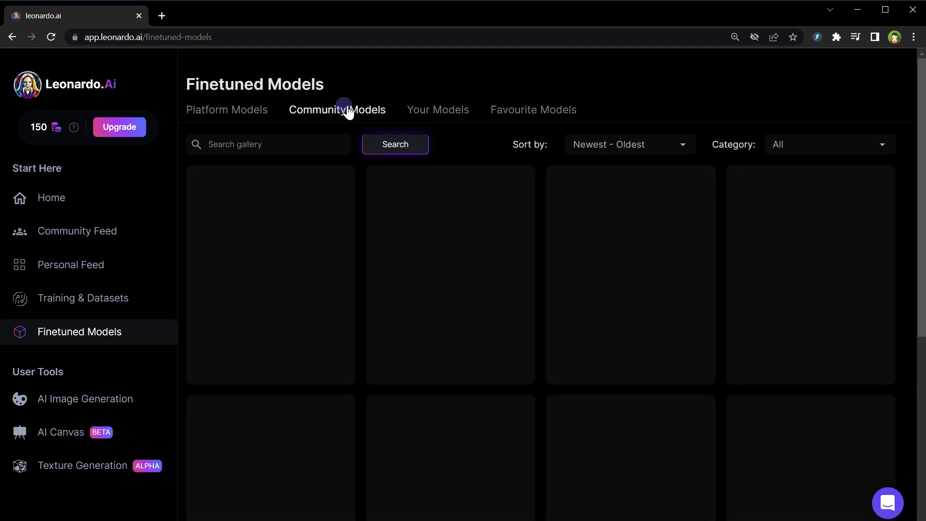
scroll("down", 3)
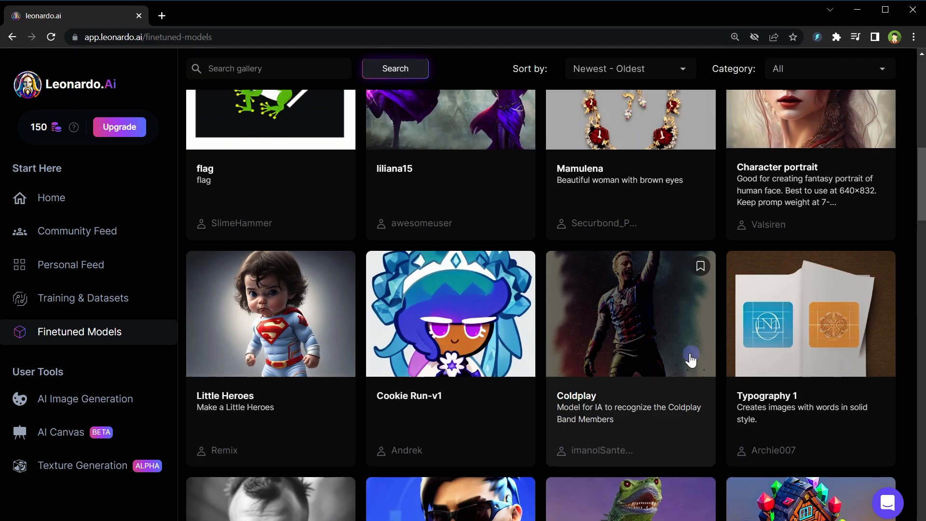
scroll("up", 3)
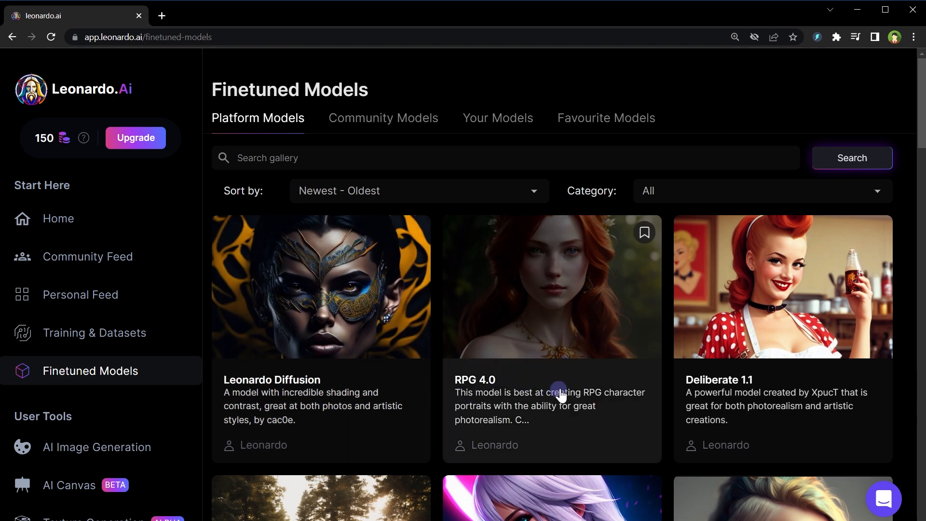
mouse_move(786, 338)
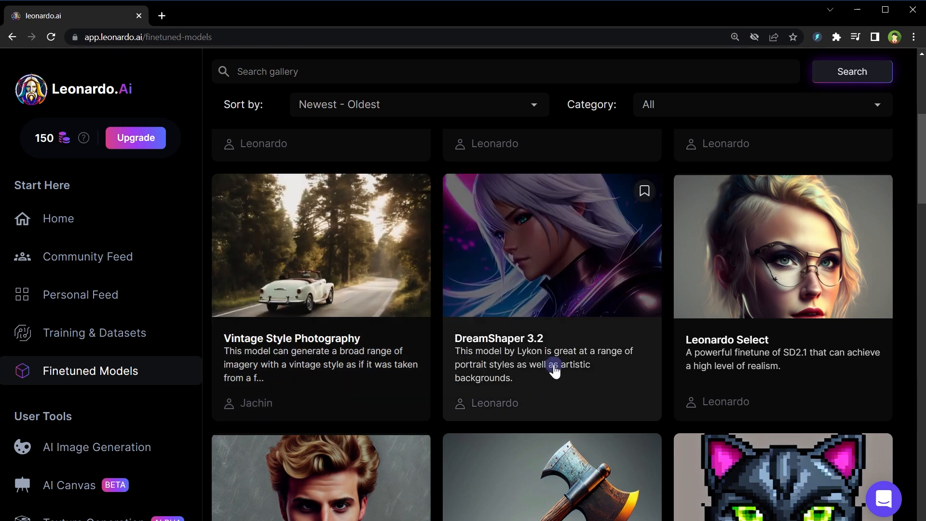
mouse_move(747, 371)
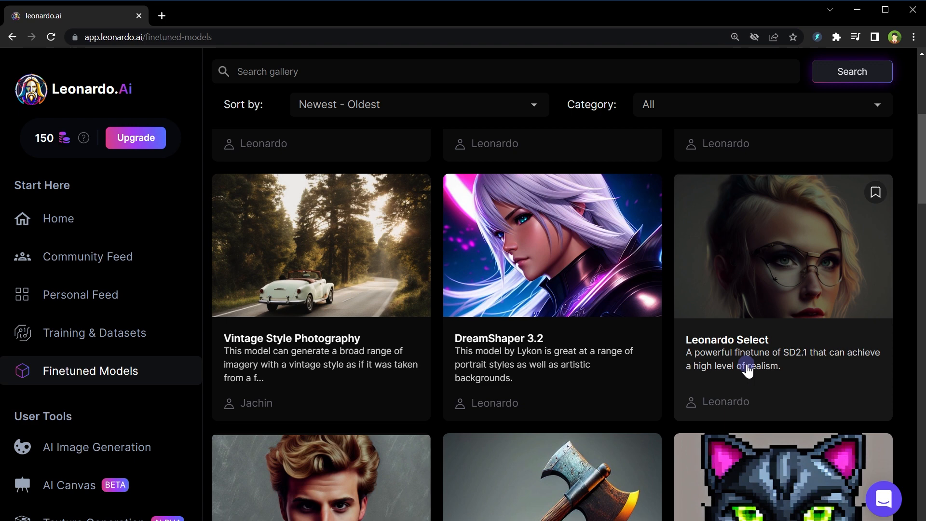
scroll("down", 3)
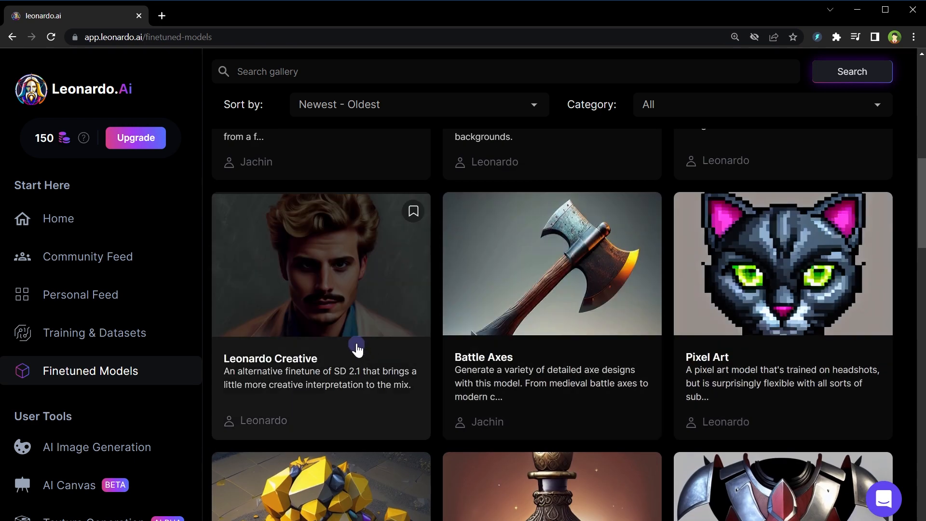
mouse_move(550, 349)
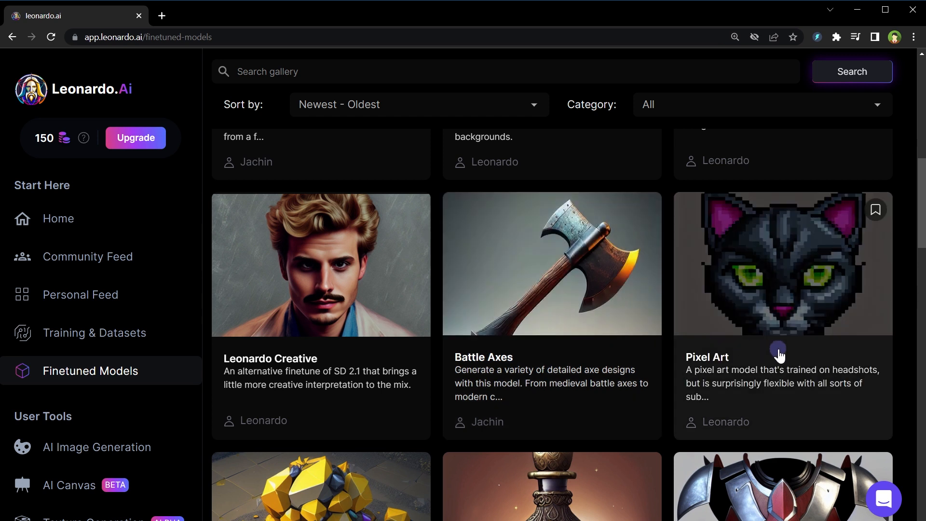
scroll("down", 3)
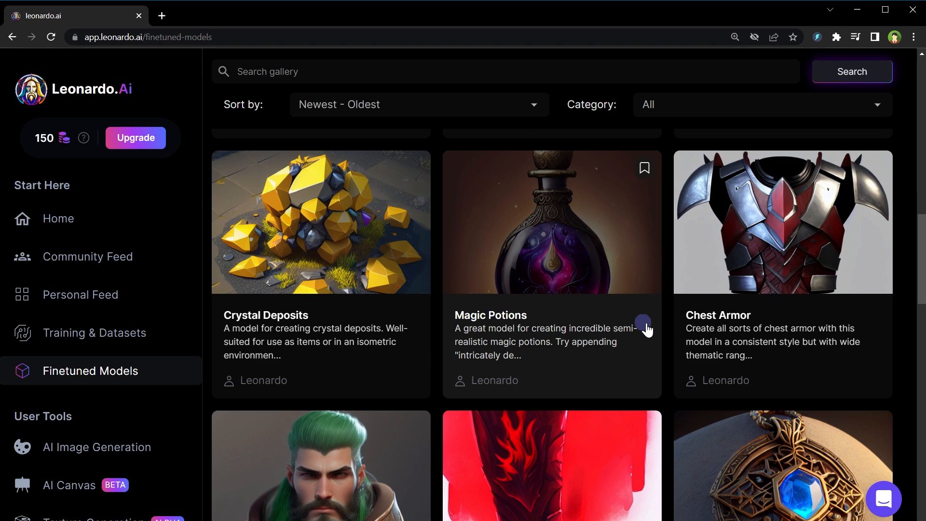
mouse_move(666, 335)
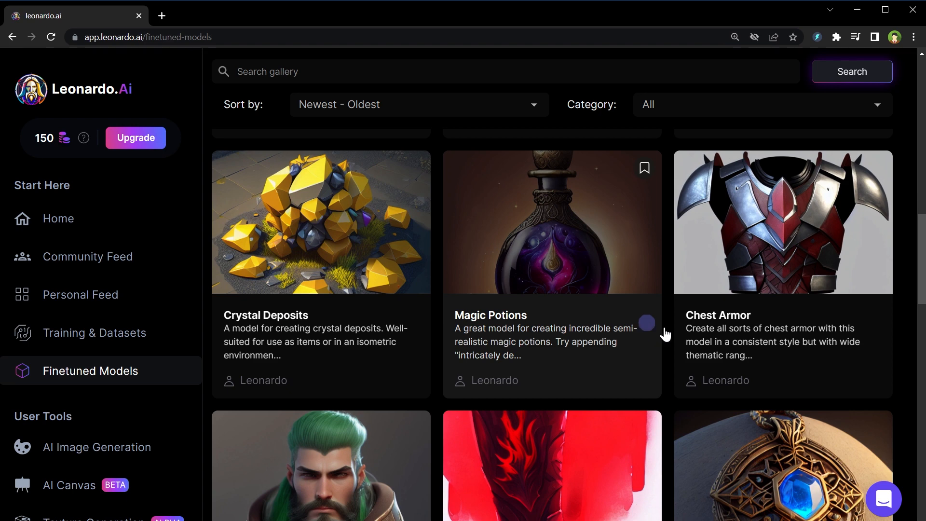
scroll("down", 3)
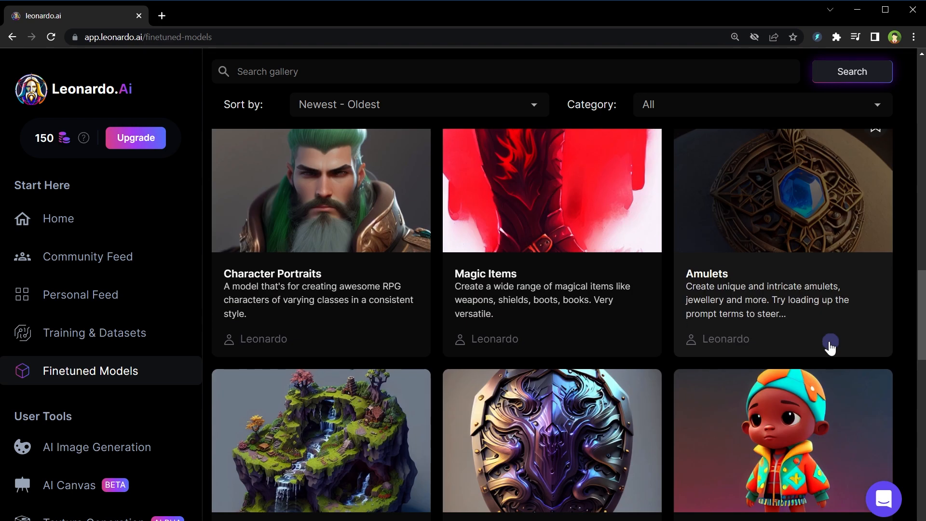
mouse_move(380, 255)
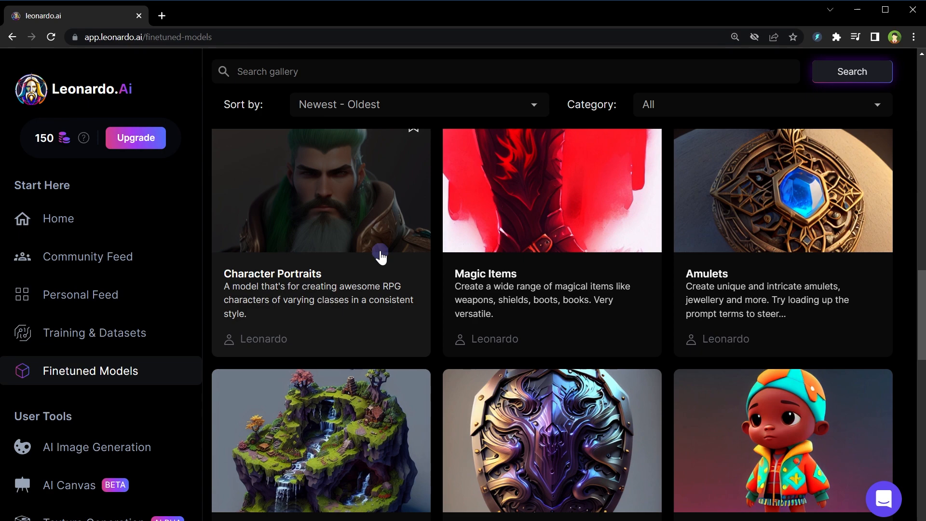
mouse_move(664, 263)
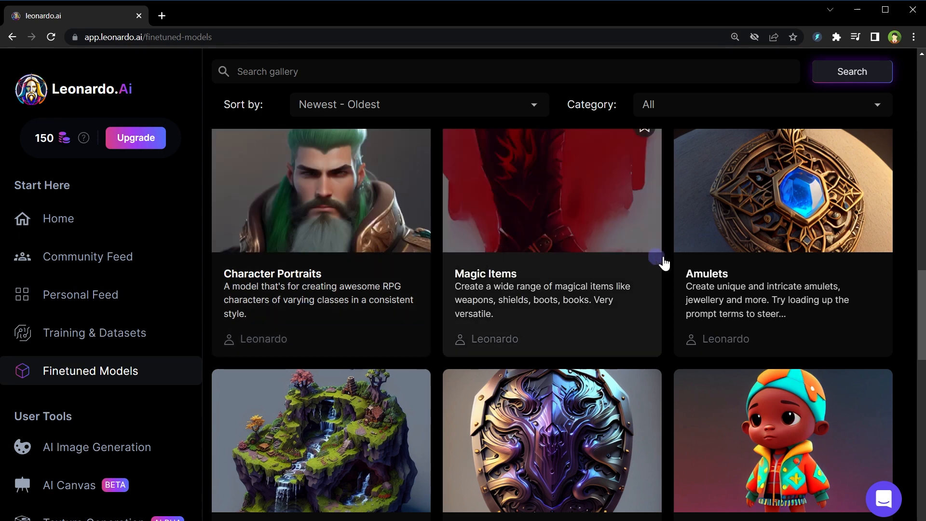
scroll("down", 3)
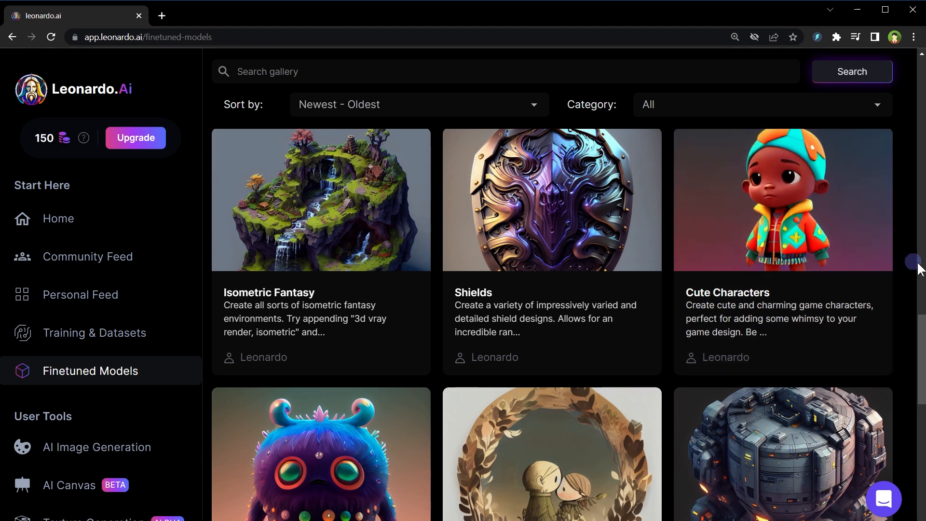
scroll("down", 3)
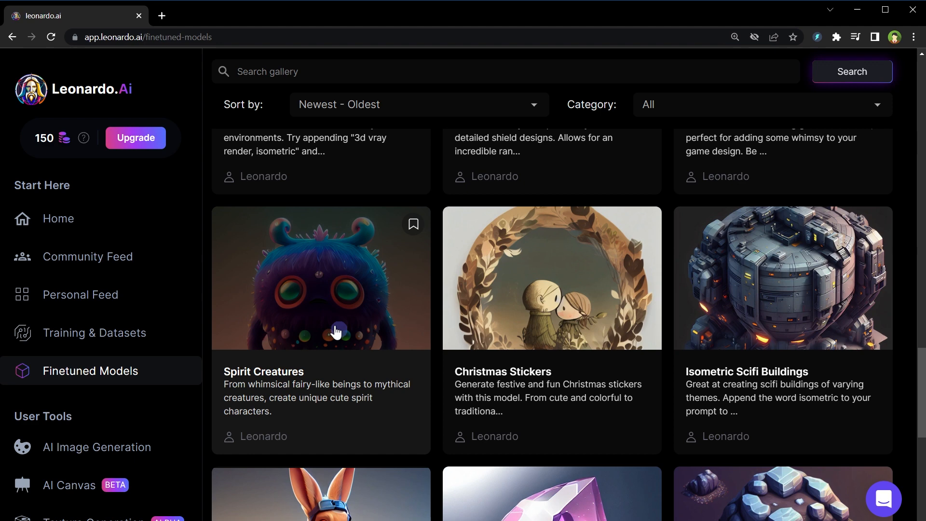
mouse_move(406, 324)
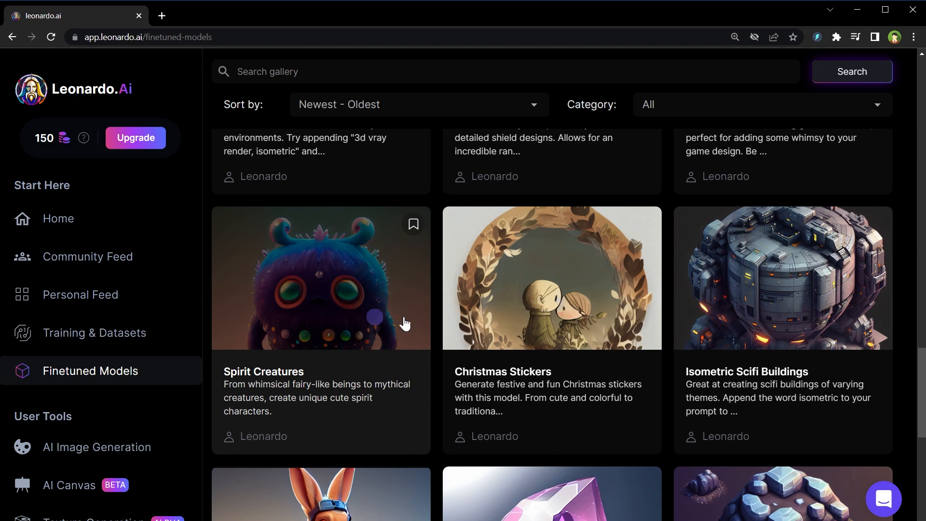
mouse_move(782, 316)
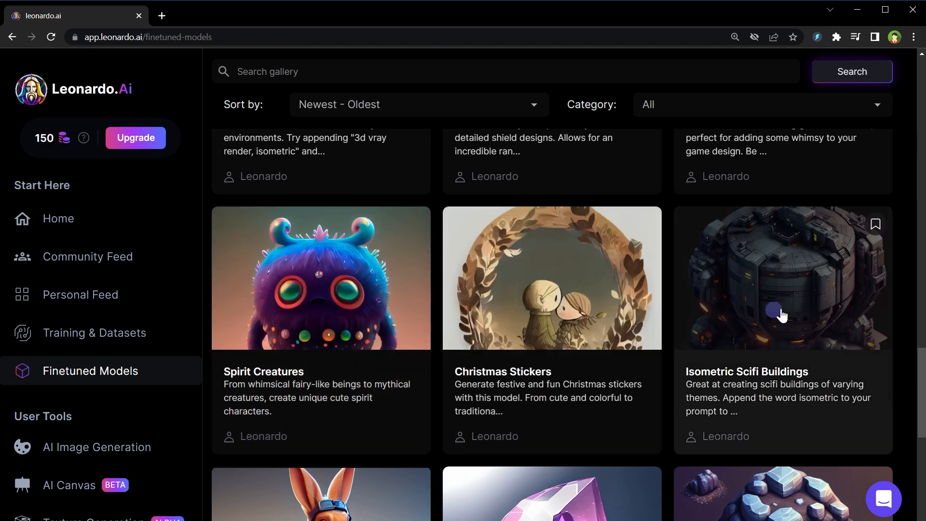
mouse_move(791, 313)
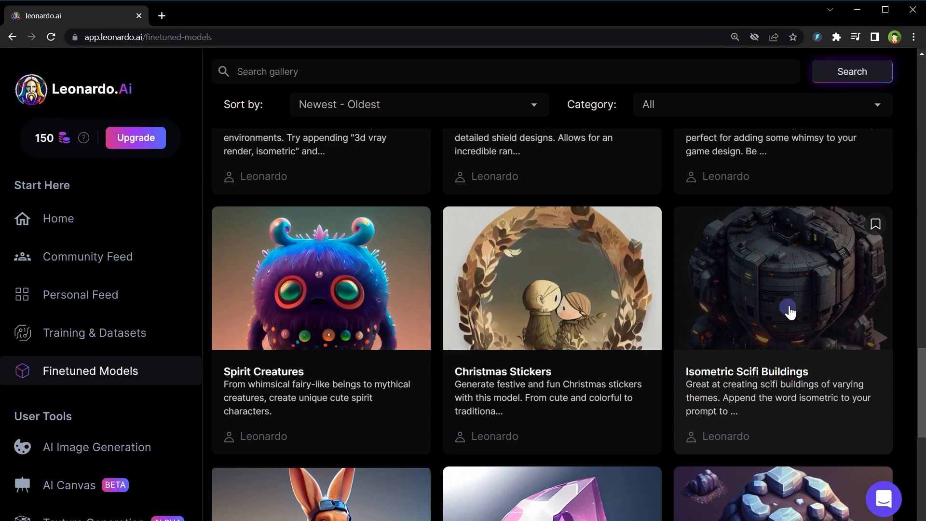
mouse_move(784, 329)
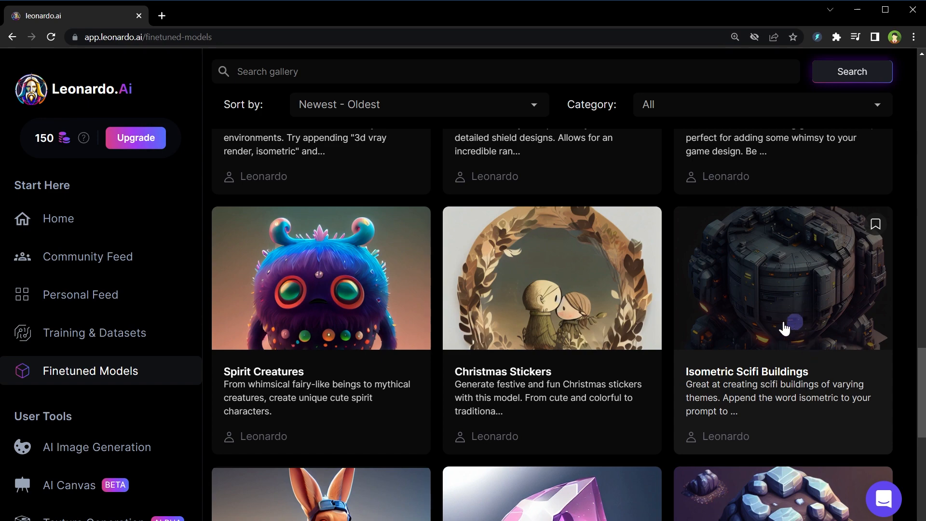
scroll("down", 3)
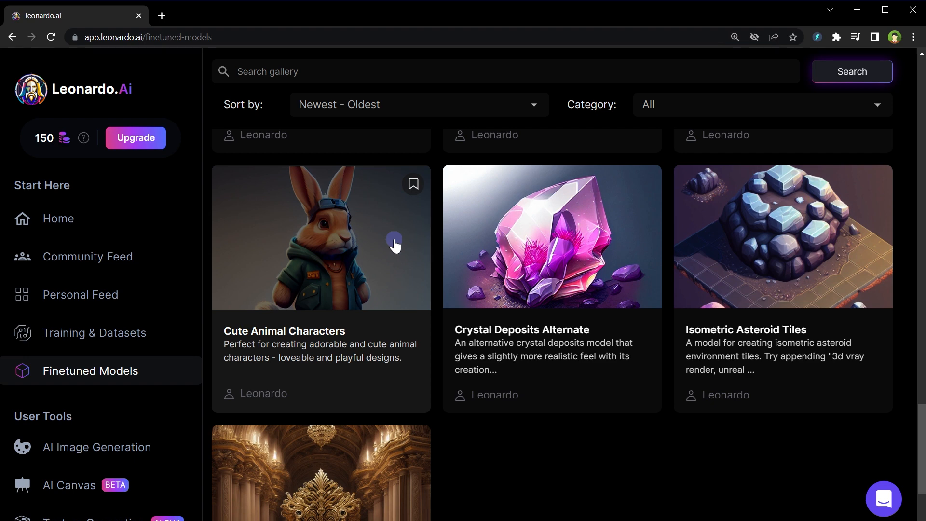
mouse_move(192, 311)
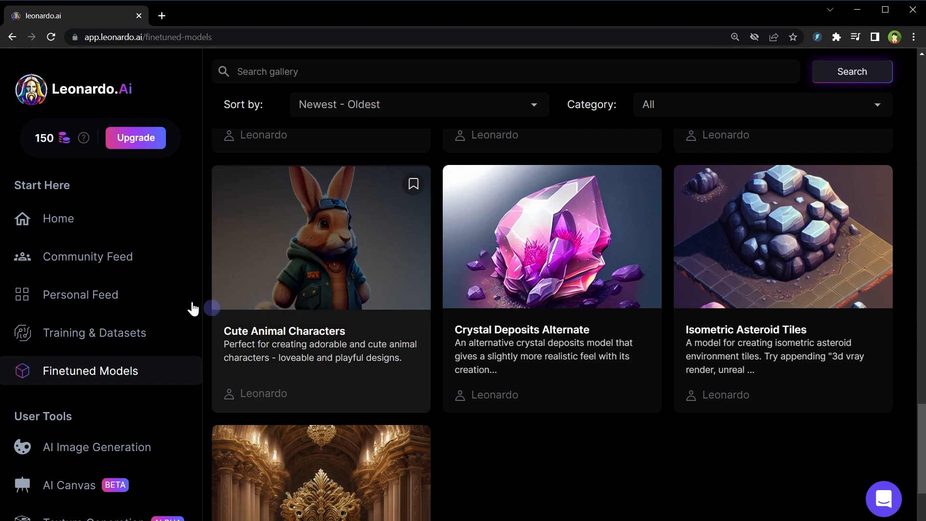
- Show the Community Feed, focus its gallery search and browse down the Trending images
left_click(88, 257)
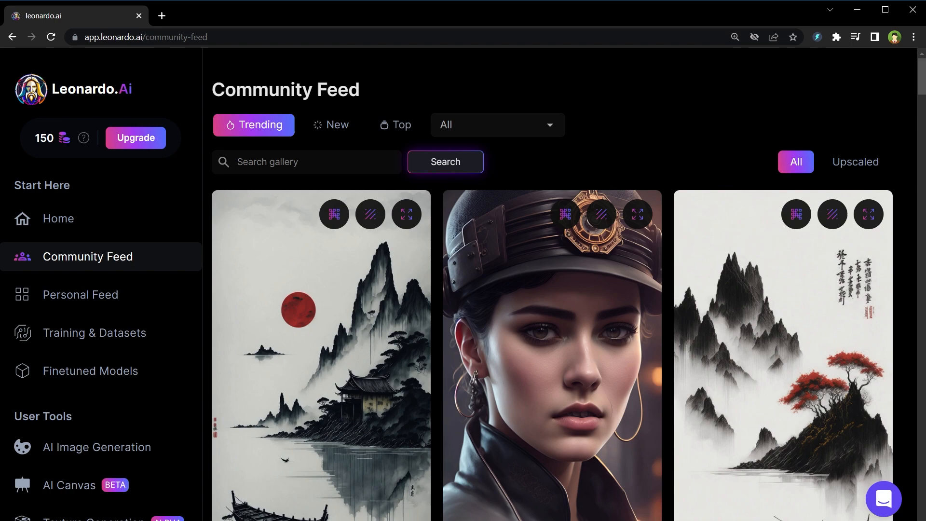
left_click(306, 166)
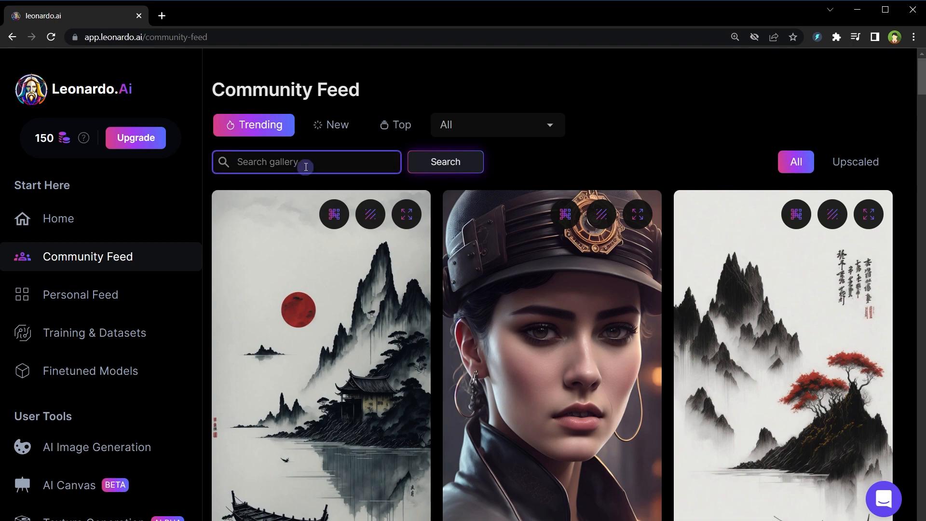
scroll("down", 3)
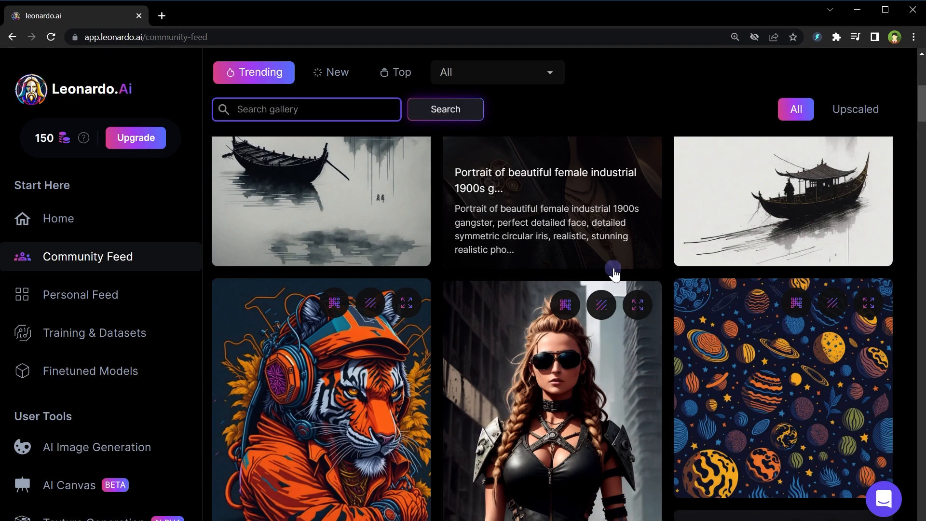
scroll("down", 3)
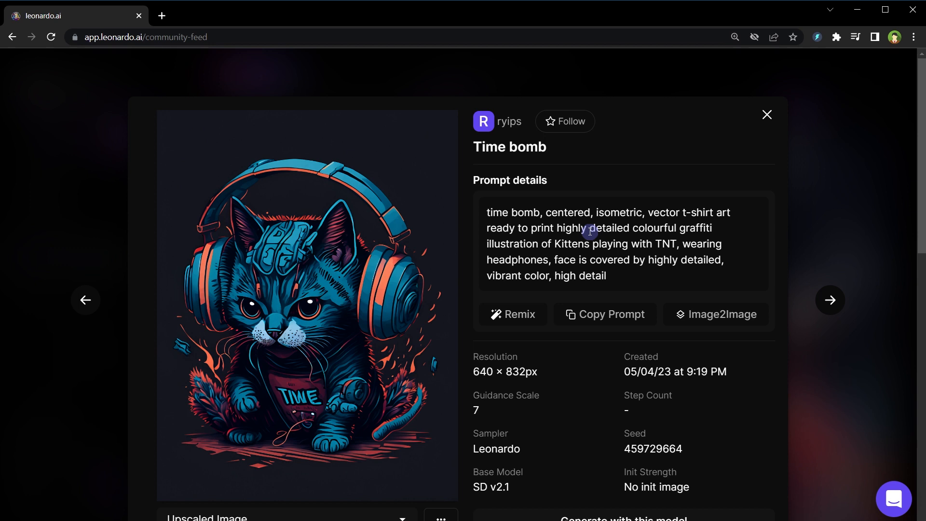
mouse_move(516, 130)
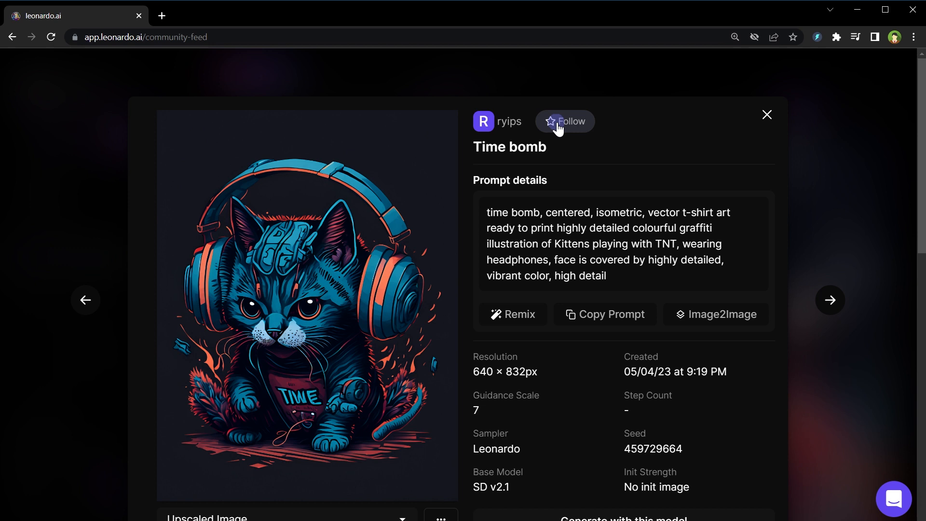
- Highlight the whole t-shirt art prompt of the Time bomb kitten image to read it
left_click_drag(487, 212, 627, 244)
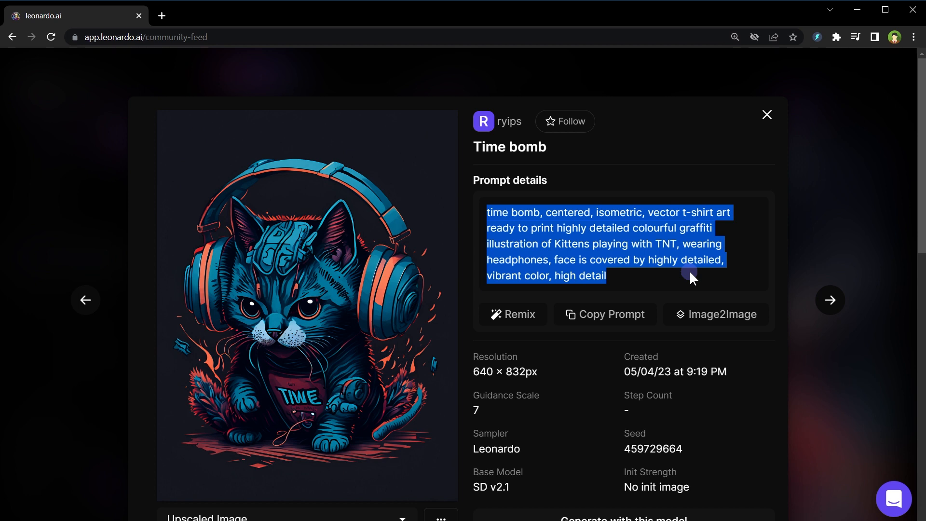
mouse_move(532, 330)
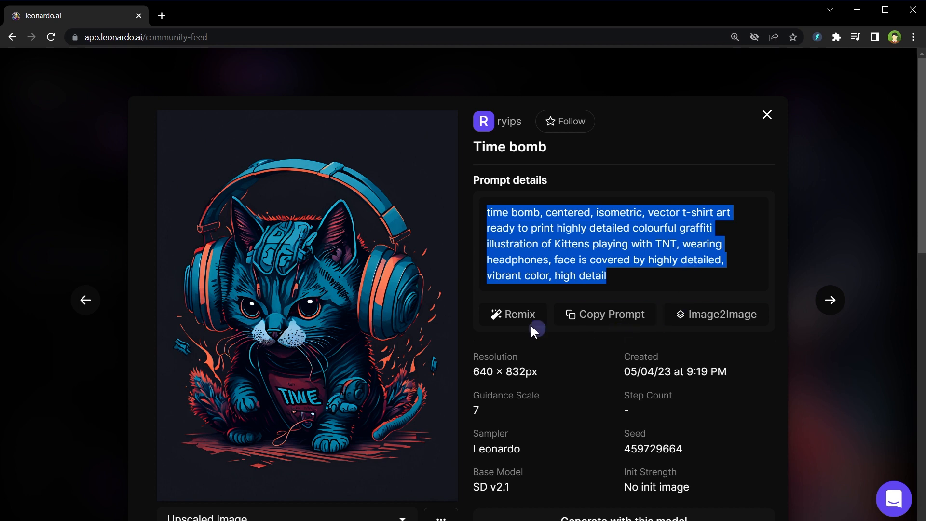
mouse_move(514, 314)
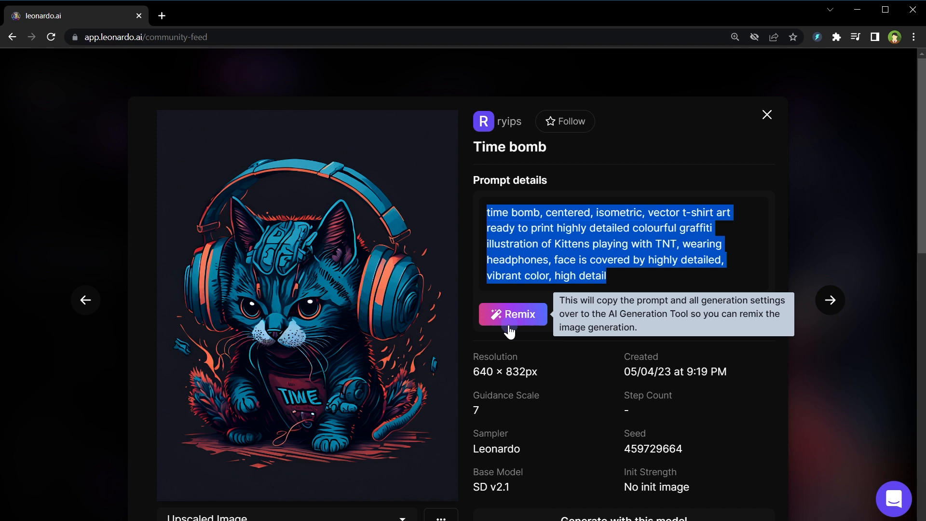
mouse_move(662, 278)
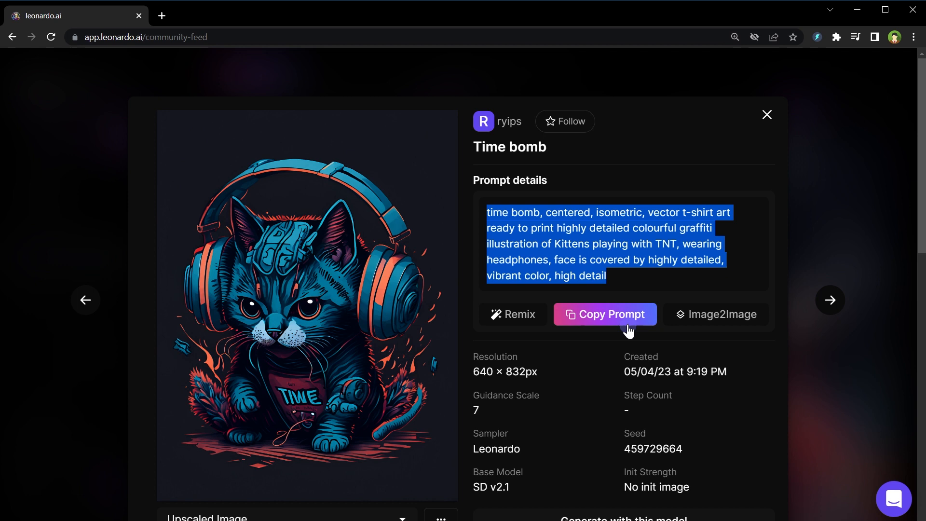
mouse_move(722, 322)
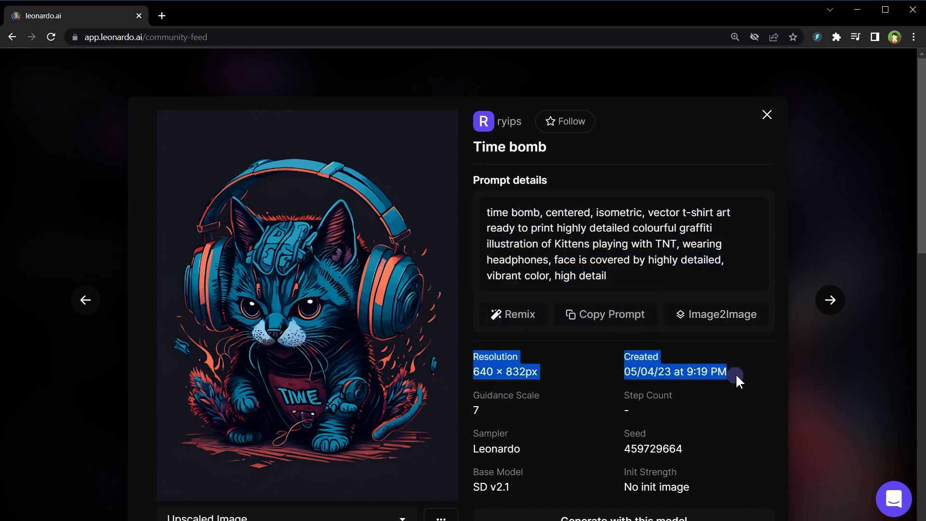
mouse_move(592, 411)
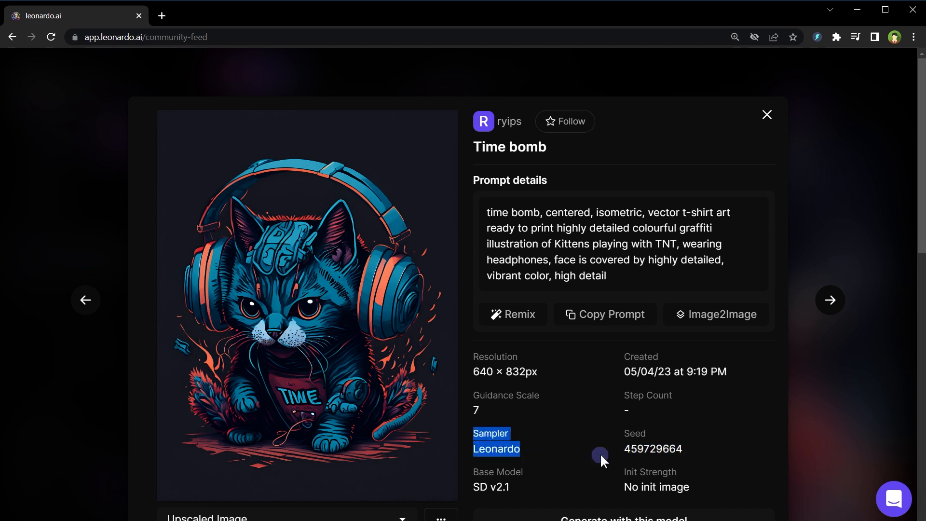
scroll("down", 3)
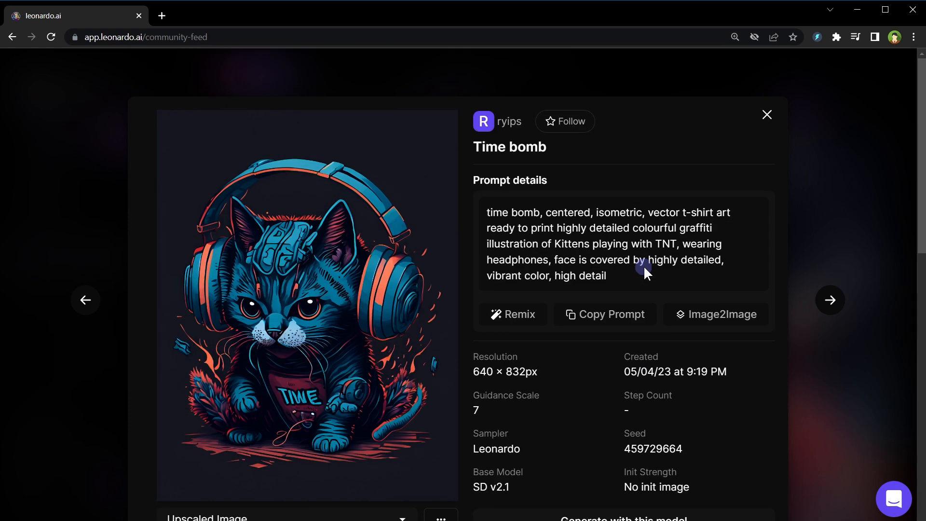
scroll("down", 3)
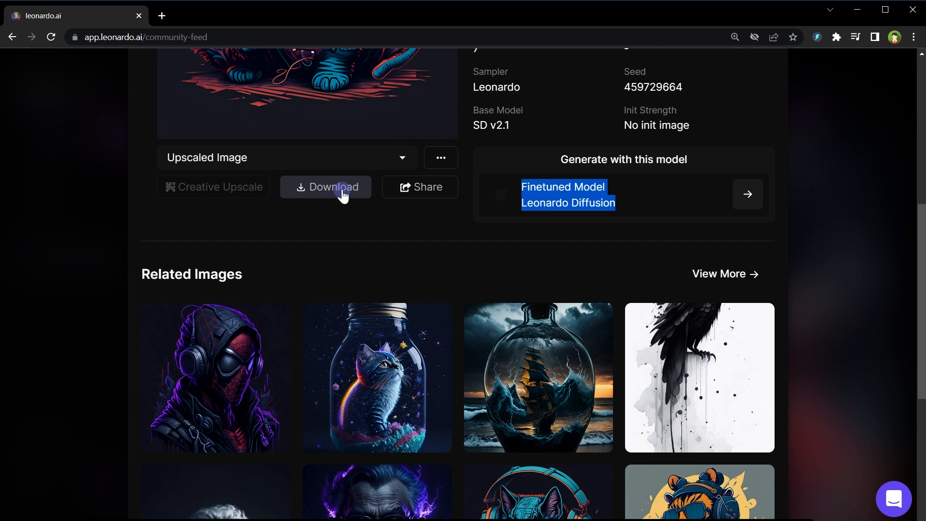
scroll("down", 3)
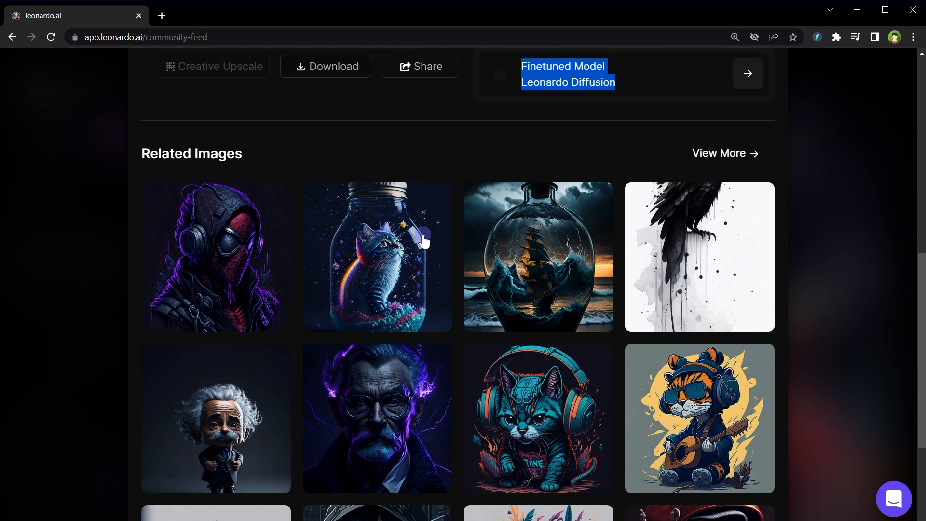
left_click(539, 419)
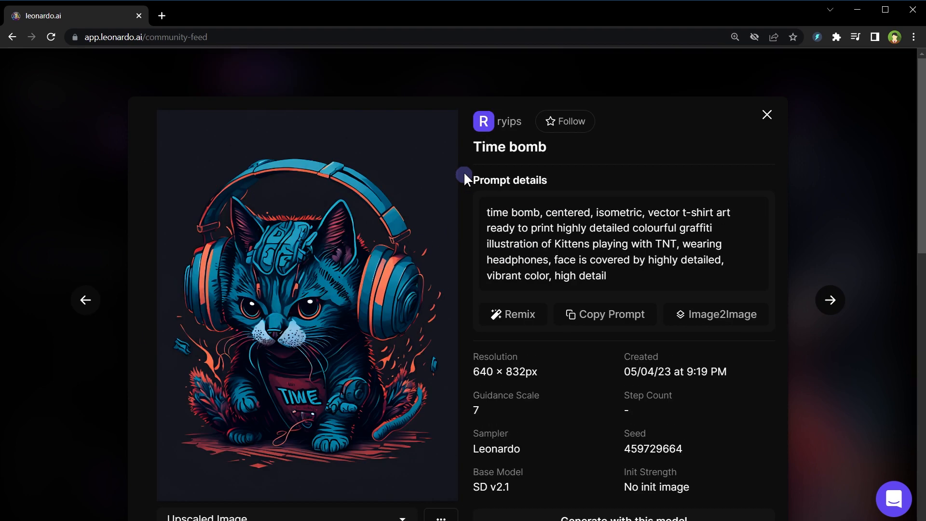
mouse_move(465, 175)
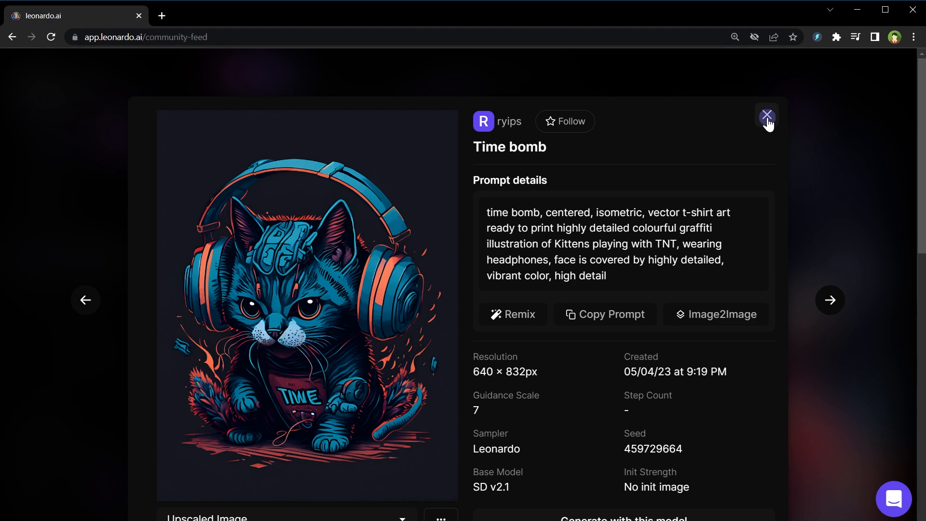
- Close the kitten image details and switch to the AI Image Generation tool
left_click(767, 116)
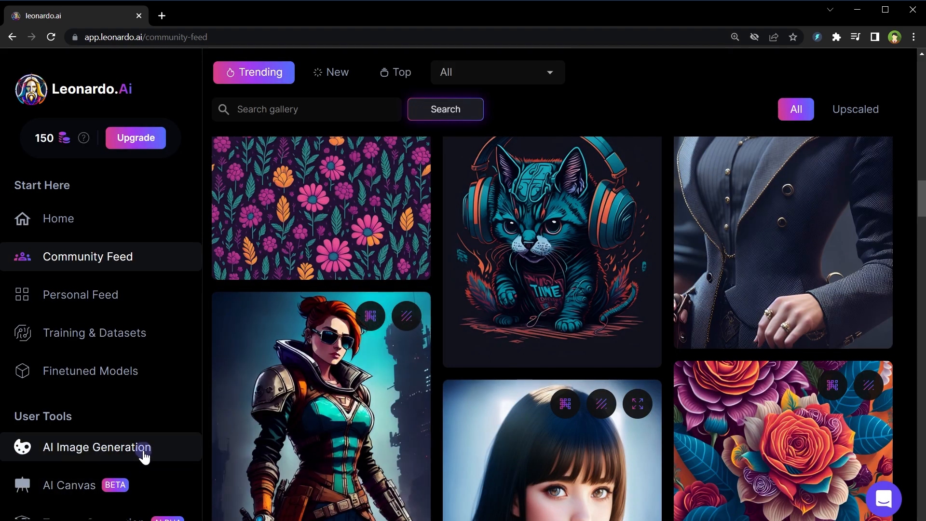
left_click(97, 448)
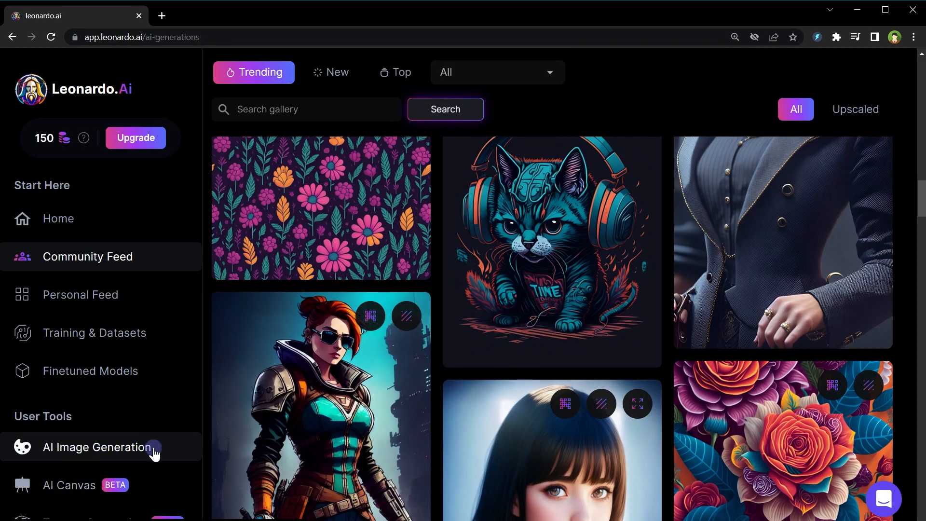
left_click(96, 448)
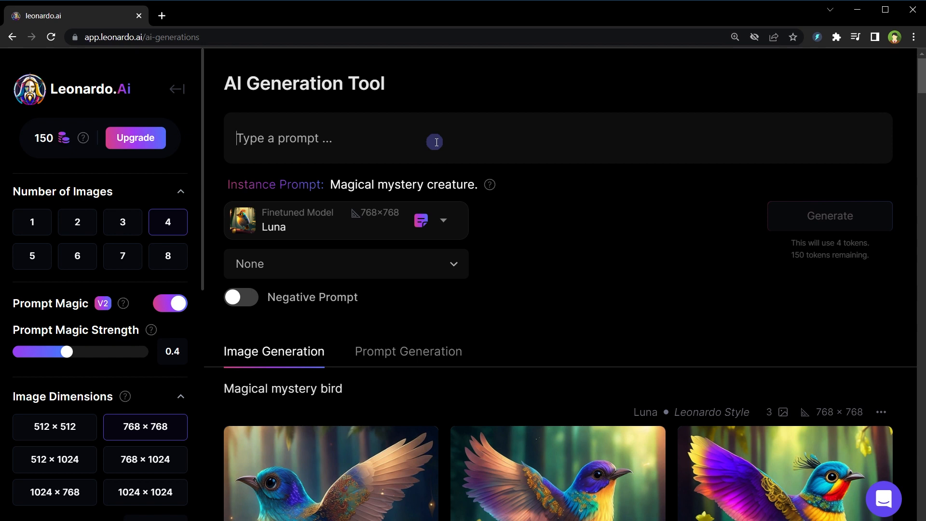
- Enter the prompt 'Magical mystery bird' and review the model list, keeping the Luna model
type("Magical mystery bird")
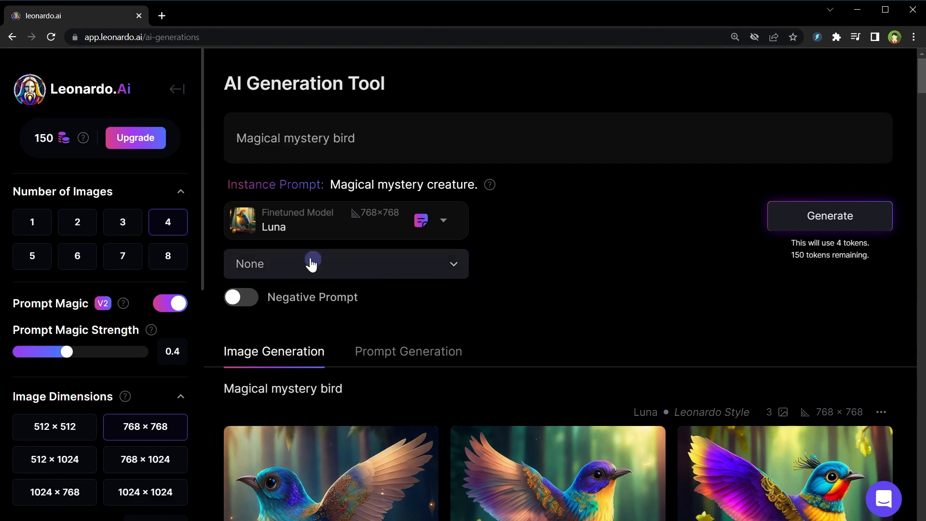
left_click(312, 263)
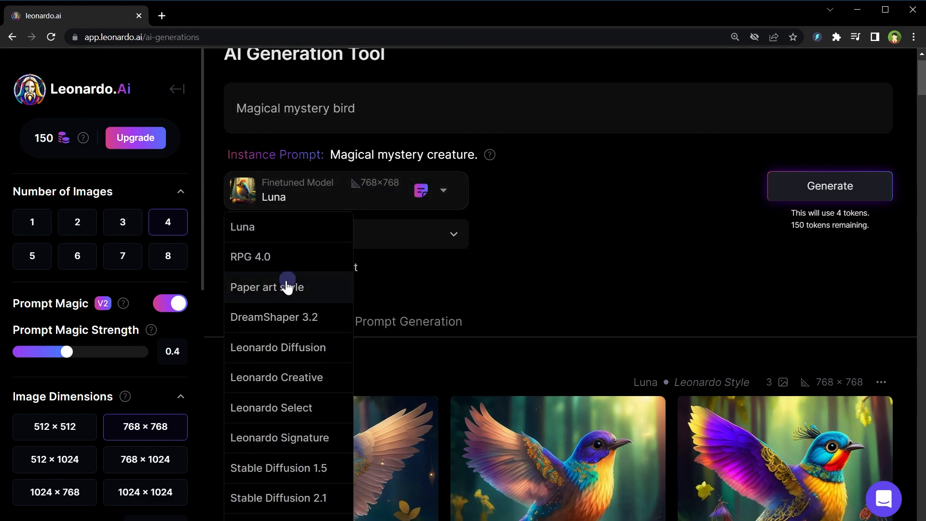
scroll("down", 3)
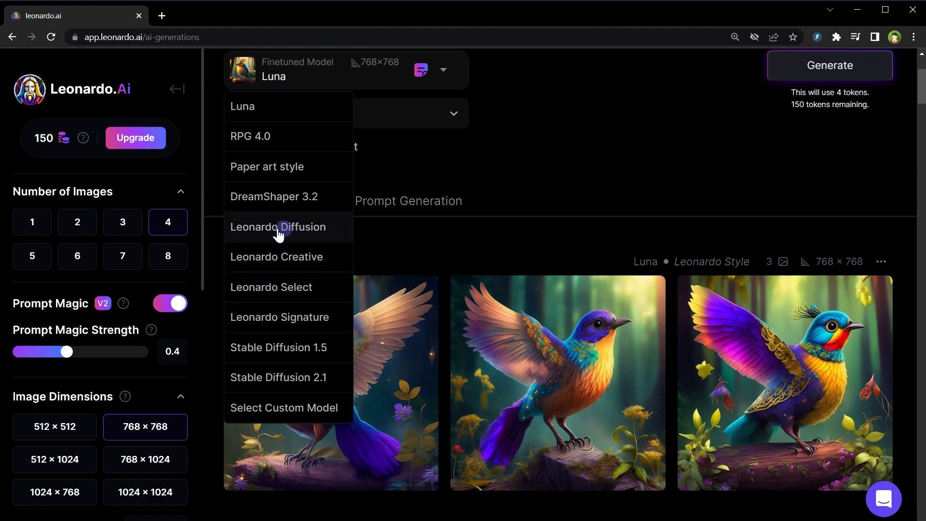
mouse_move(282, 263)
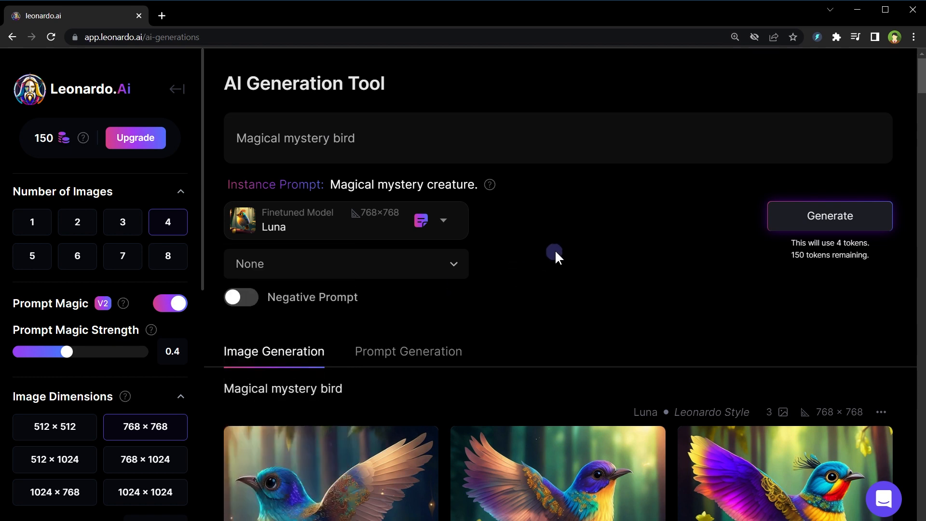
left_click(345, 263)
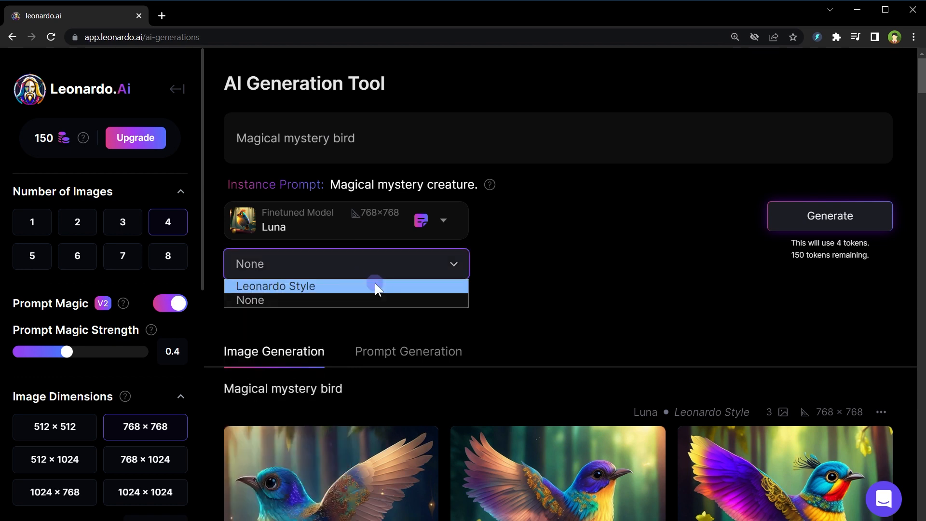
- Apply the Leonardo Style preset and check the negative prompt text, leaving it turned off
left_click(276, 285)
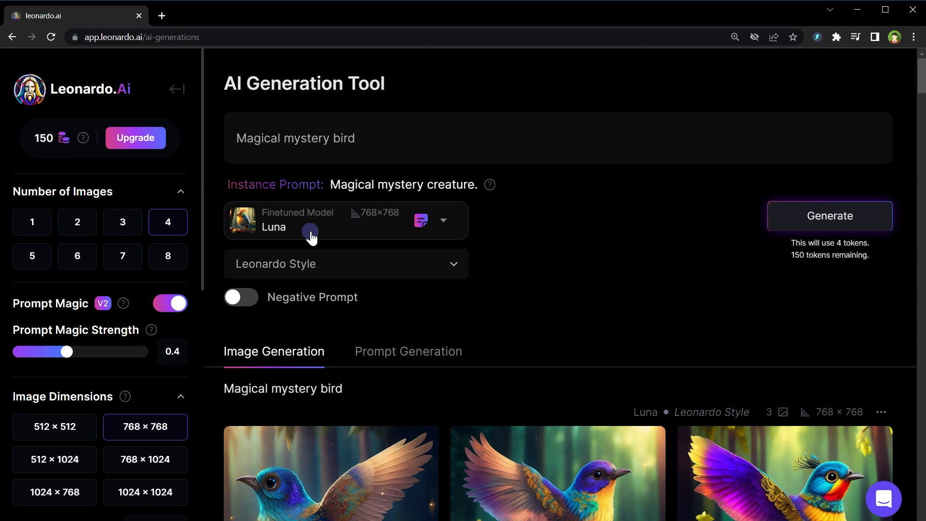
left_click(241, 297)
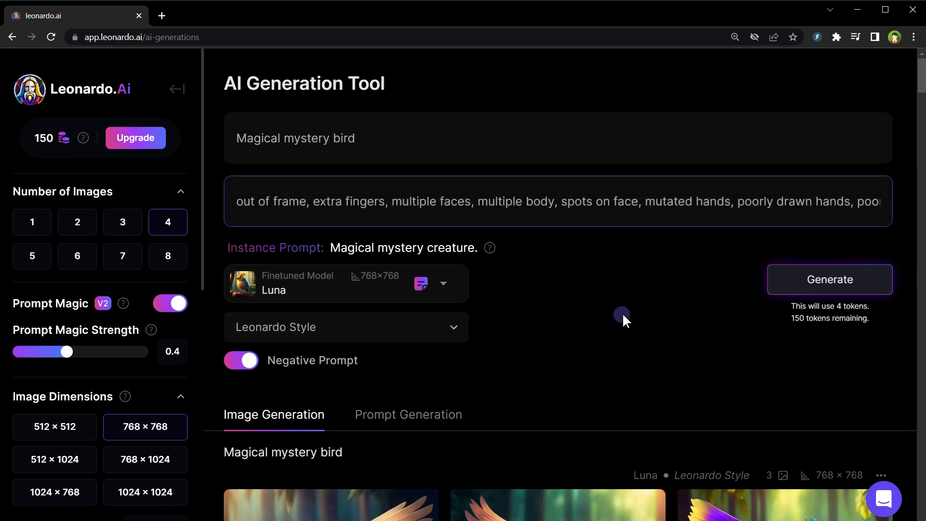
triple_click(473, 202)
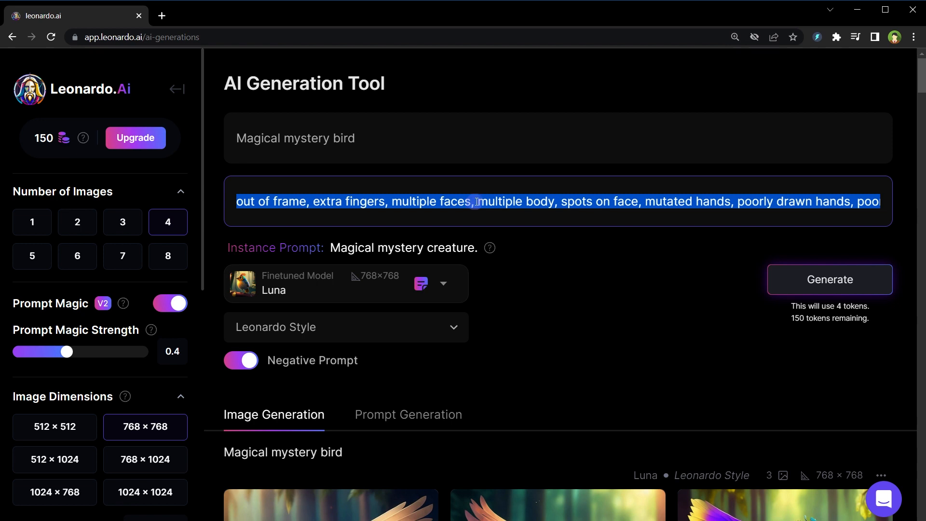
left_click(241, 361)
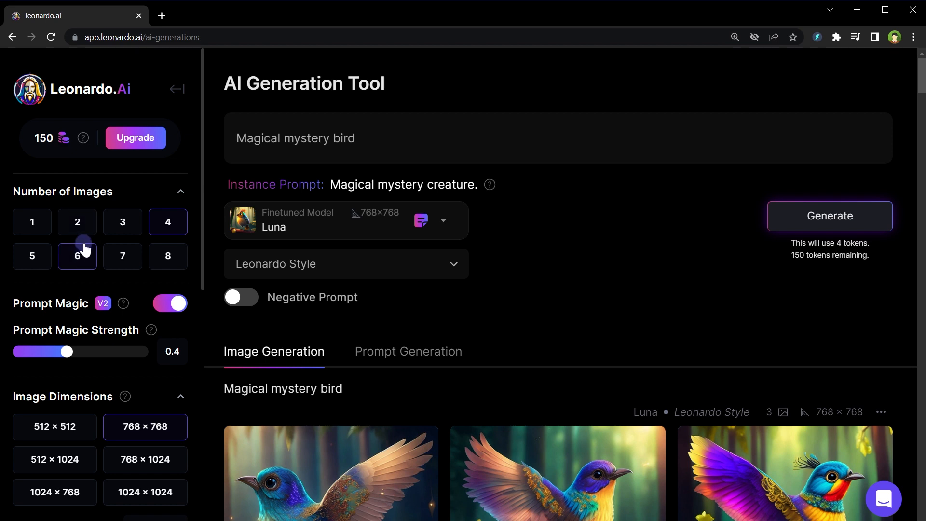
mouse_move(126, 249)
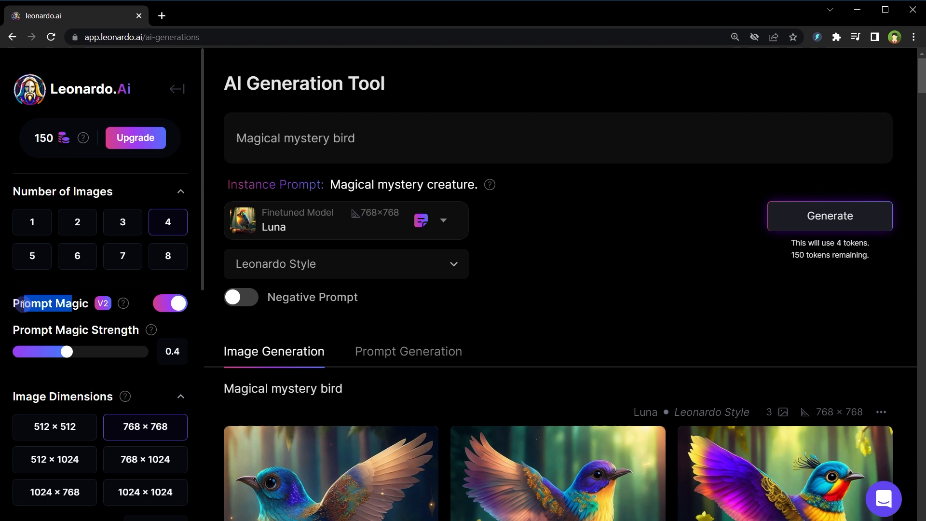
scroll("down", 3)
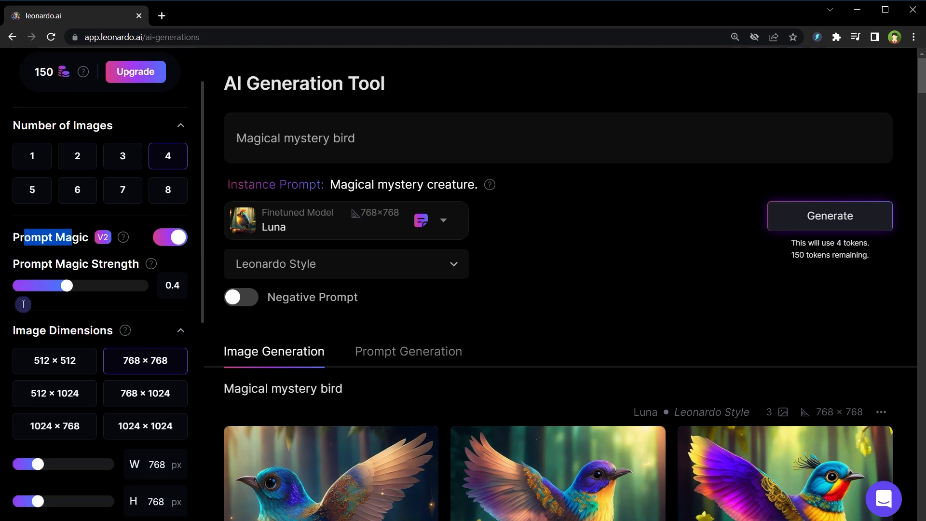
scroll("down", 3)
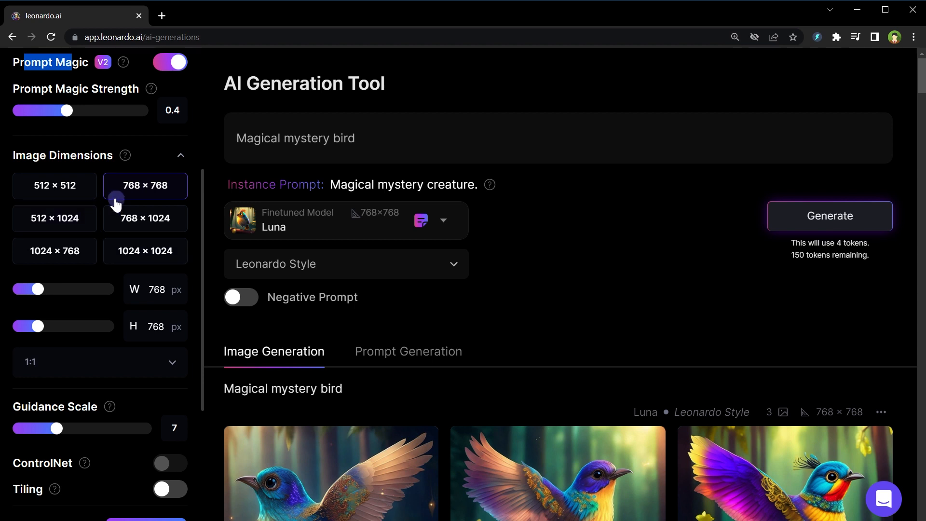
scroll("down", 3)
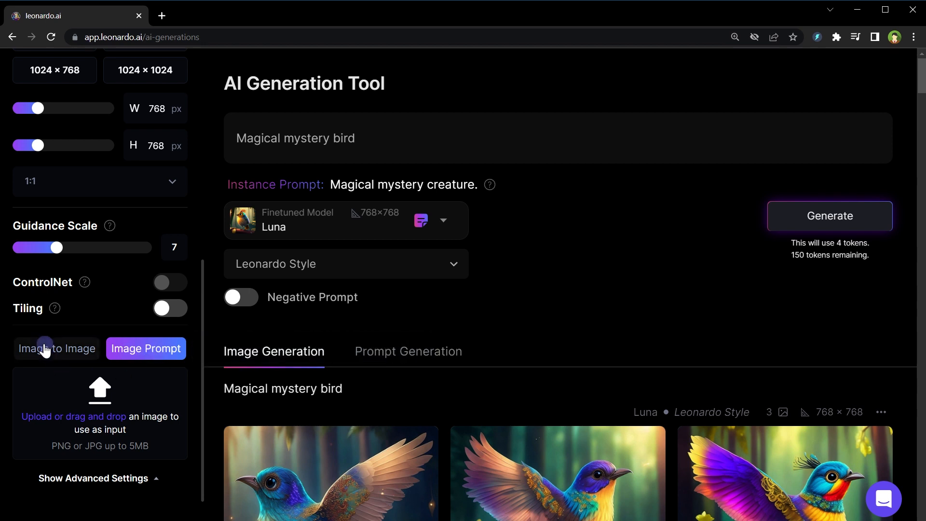
mouse_move(87, 354)
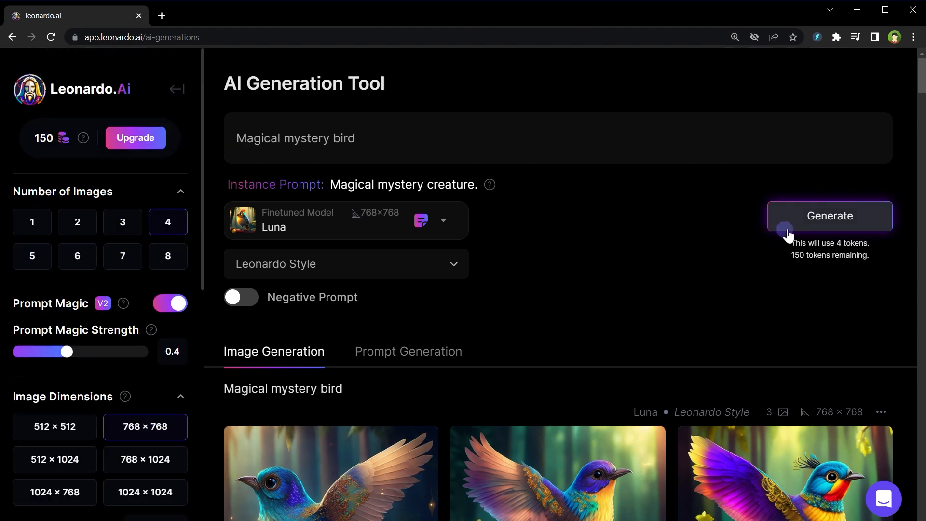
left_click(830, 217)
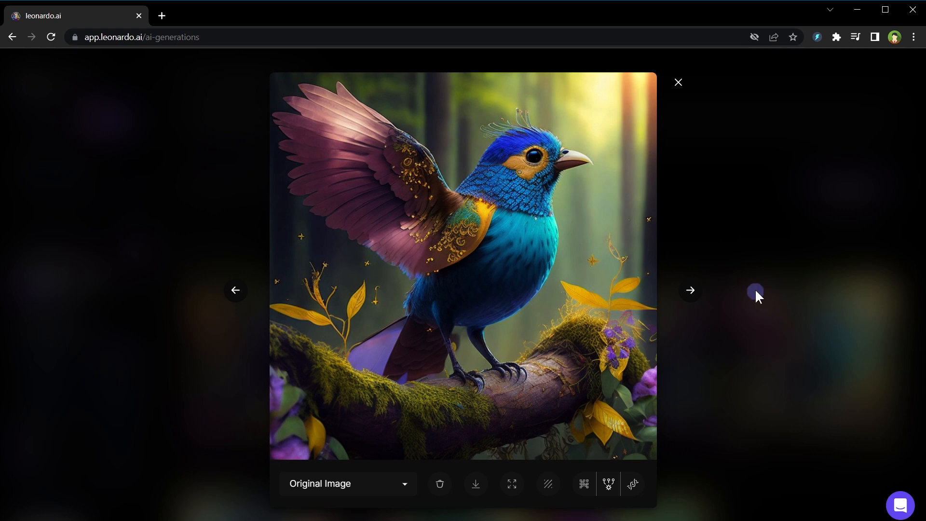
mouse_move(583, 483)
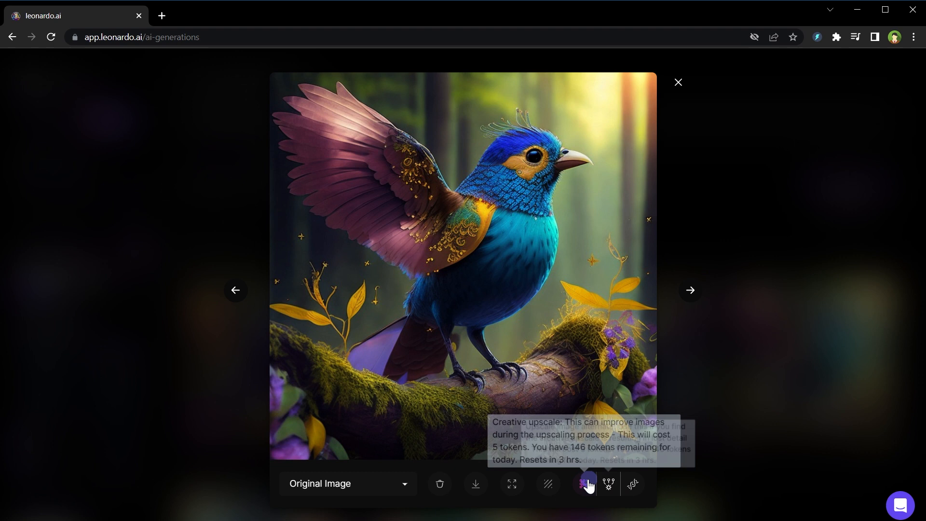
mouse_move(547, 487)
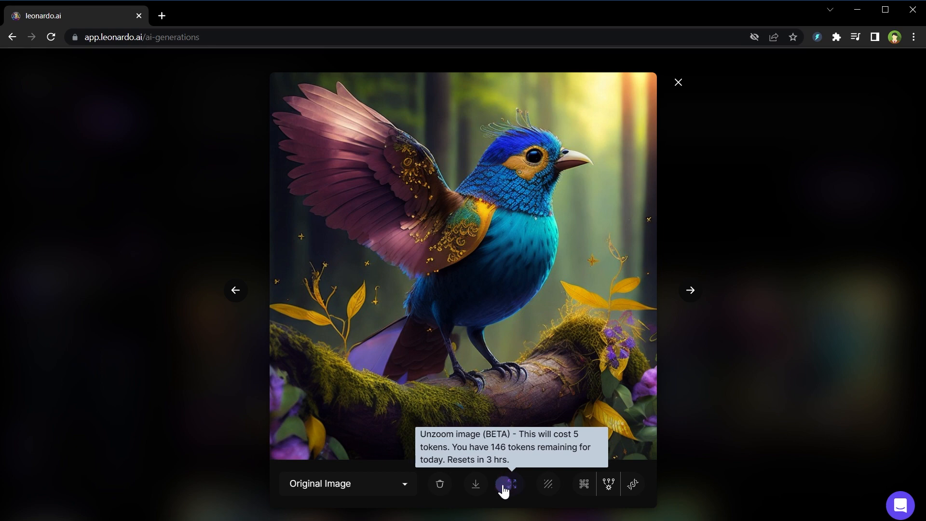
mouse_move(473, 485)
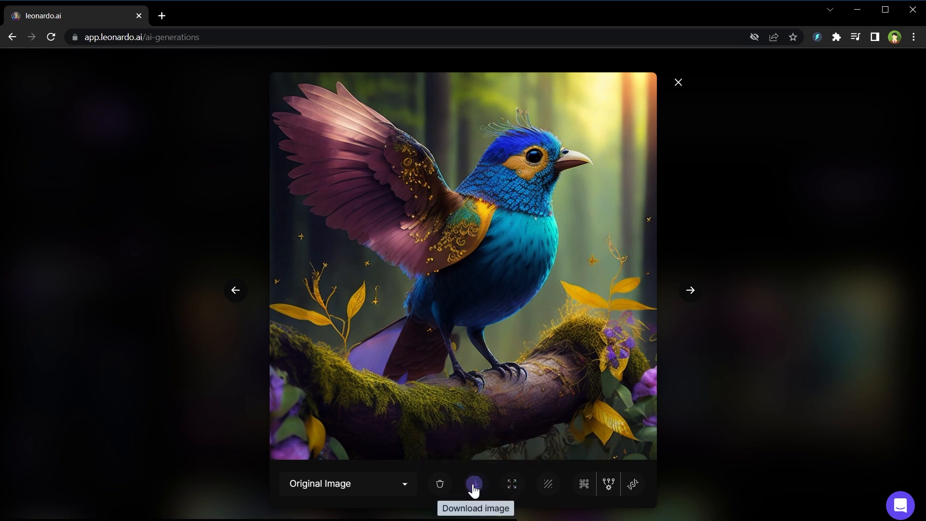
- Download the full-size blue bird on a mossy branch image
left_click(678, 81)
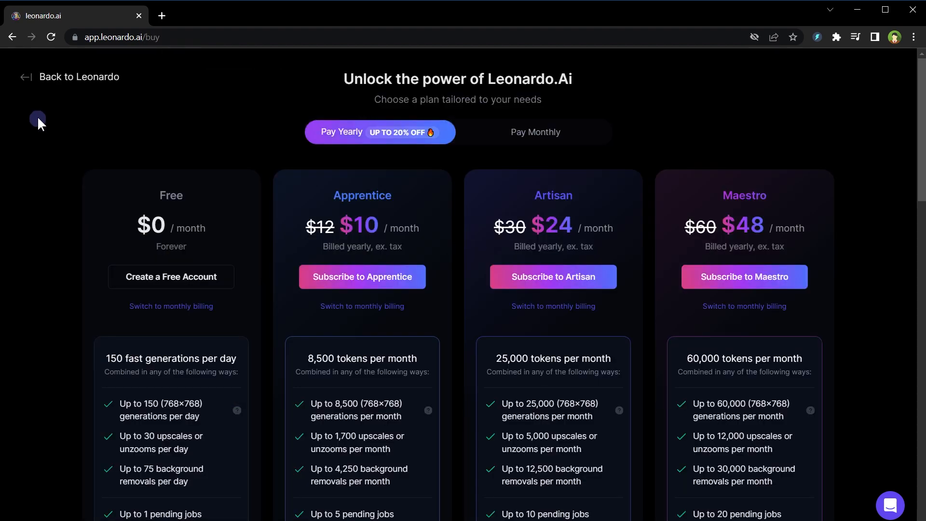
- Scroll the pricing page to compare the Free, Apprentice, Artisan and Maestro plans
scroll("down", 3)
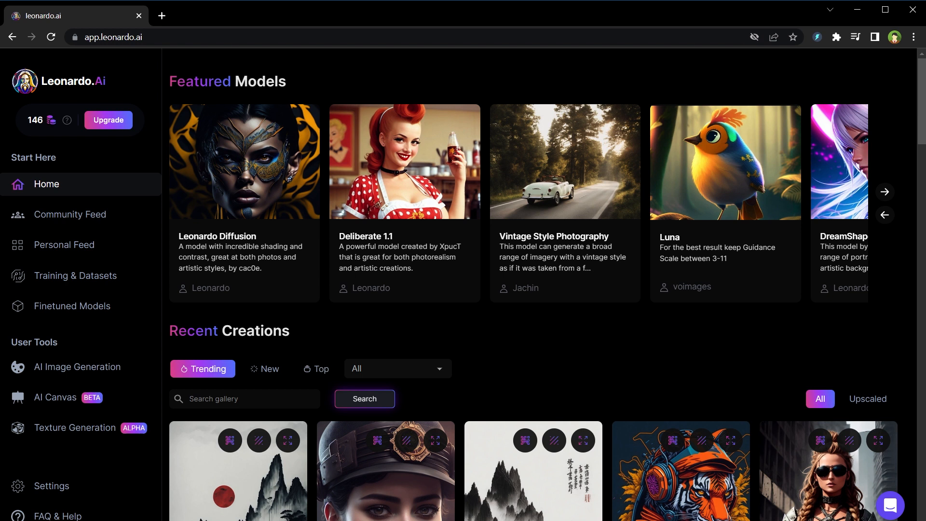
mouse_move(61, 409)
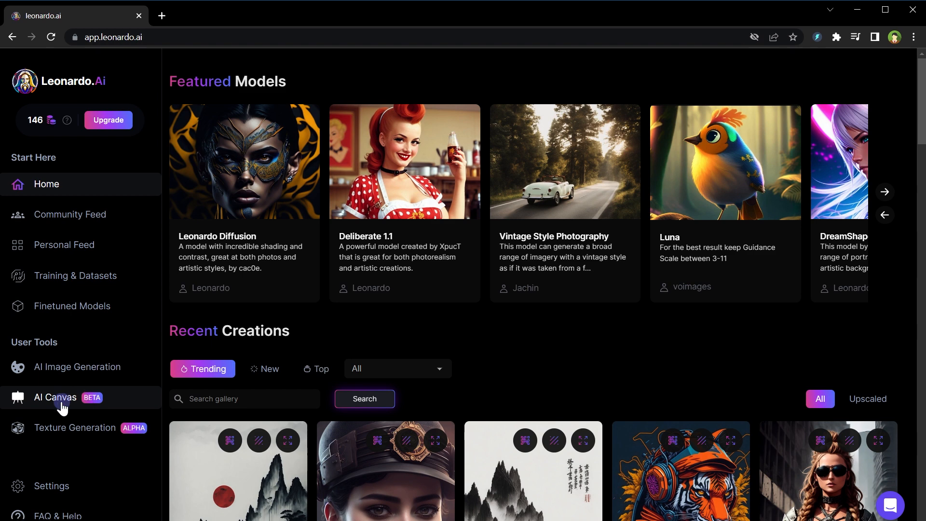
- Open the AI Canvas editor with an empty canvas, then exit it back to the home dashboard
left_click(55, 398)
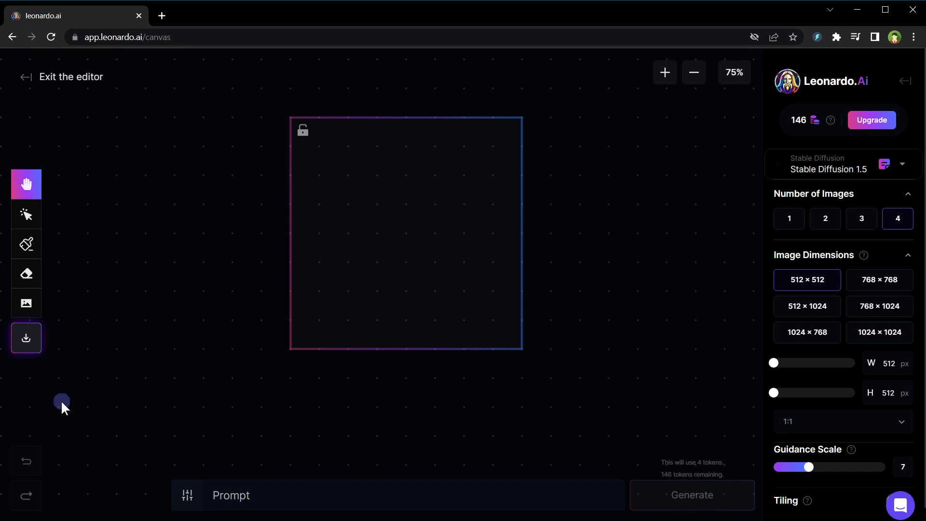
mouse_move(27, 303)
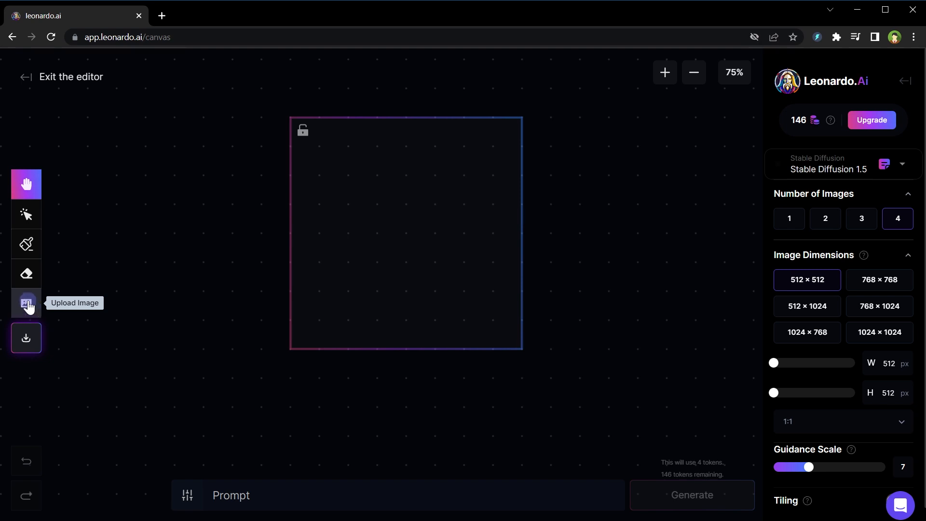
left_click(25, 77)
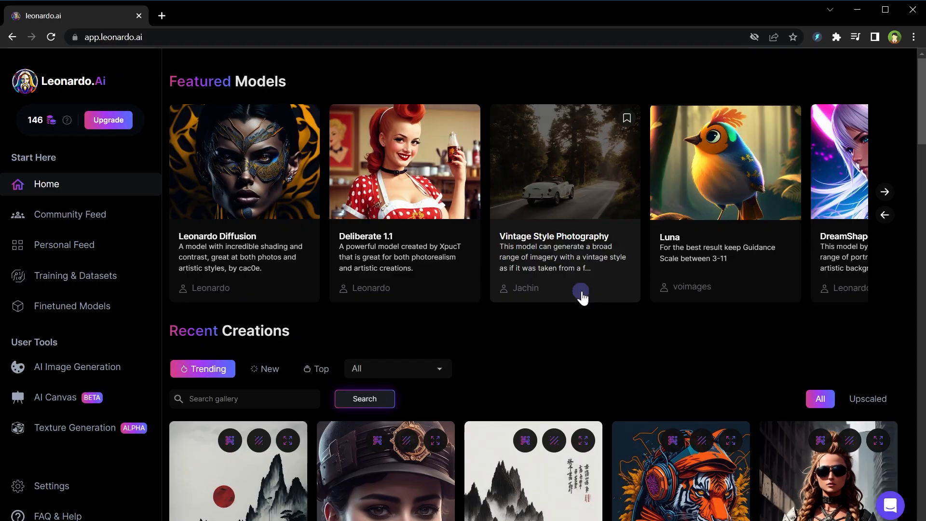
mouse_move(73, 227)
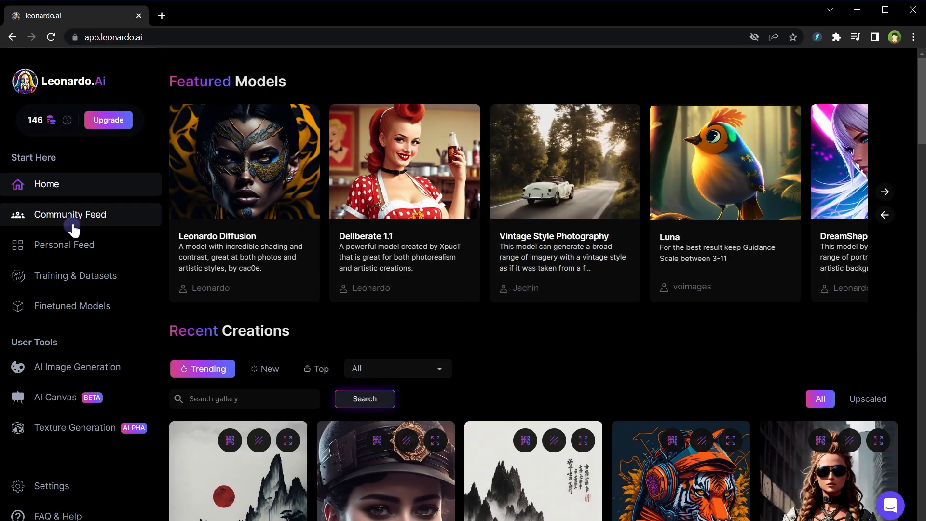
- Open the Community Feed and bring up the orange cyberpunk soldier cat image's details
left_click(69, 214)
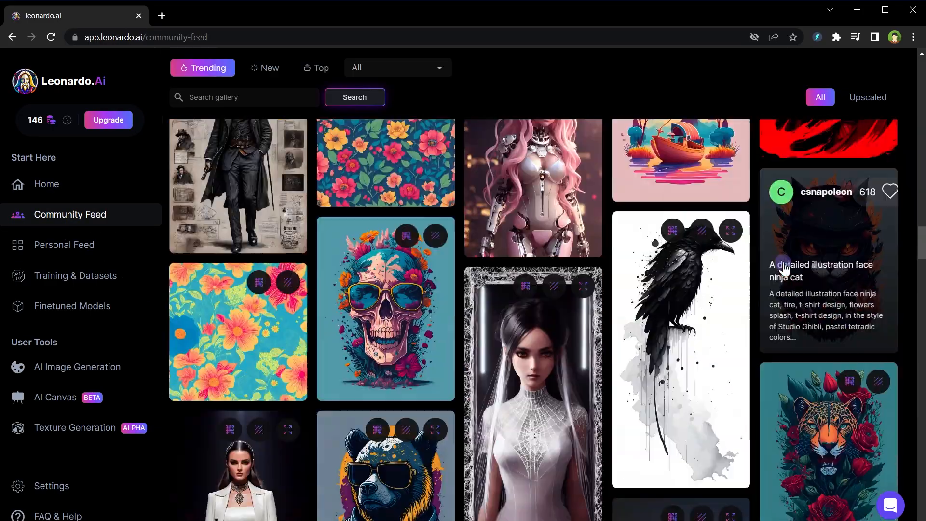
scroll("down", 3)
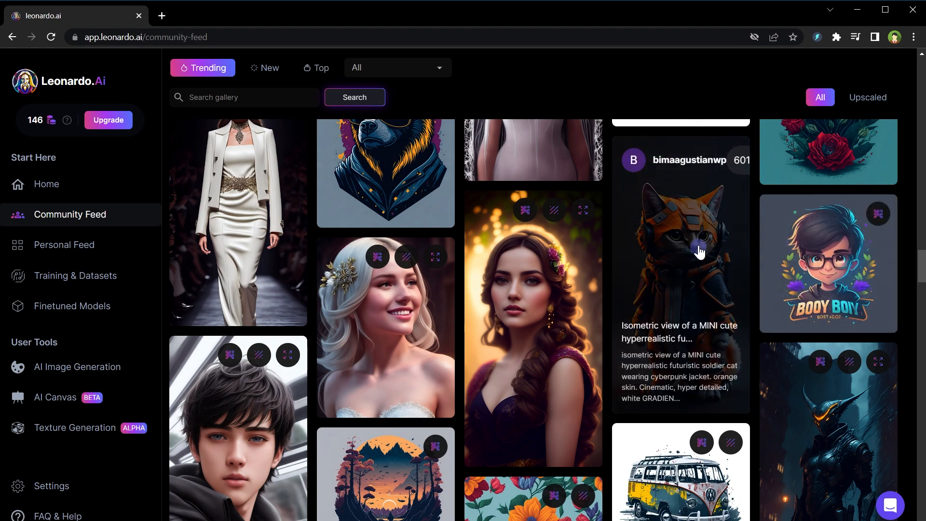
left_click(699, 252)
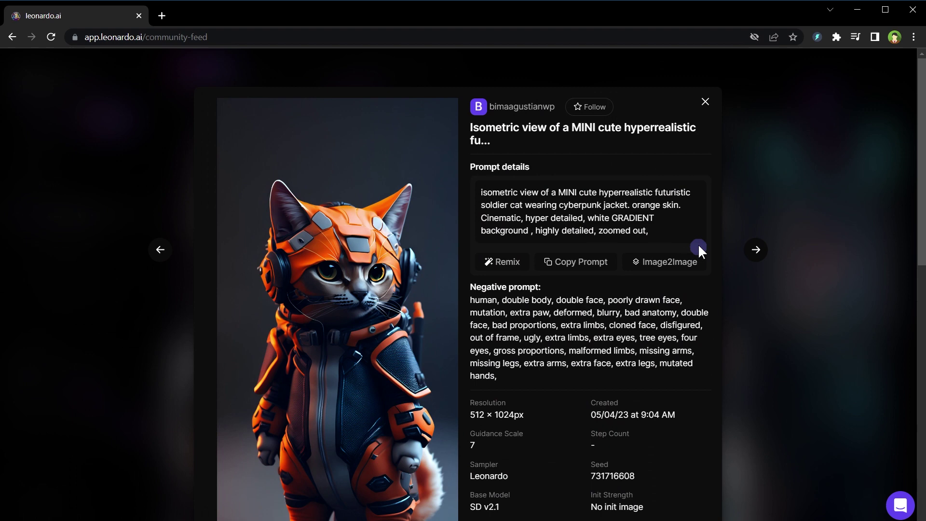
mouse_move(683, 252)
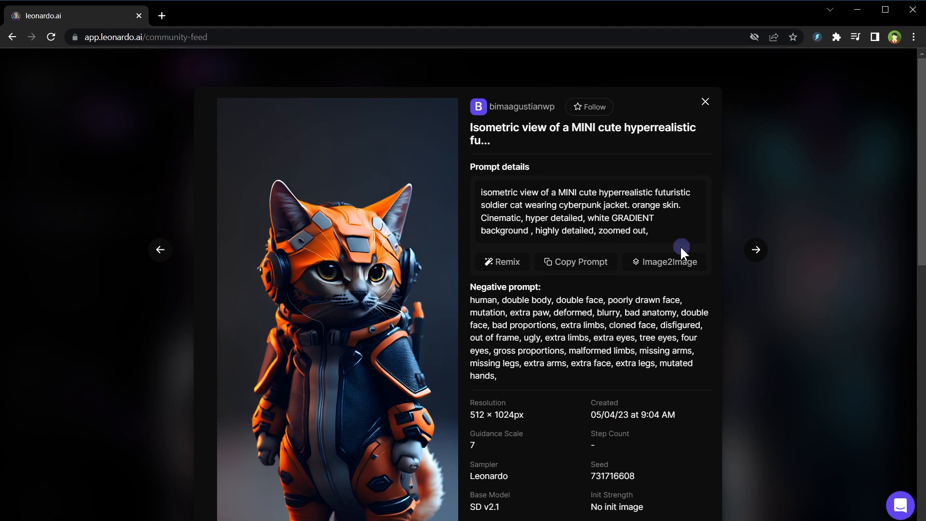
mouse_move(680, 252)
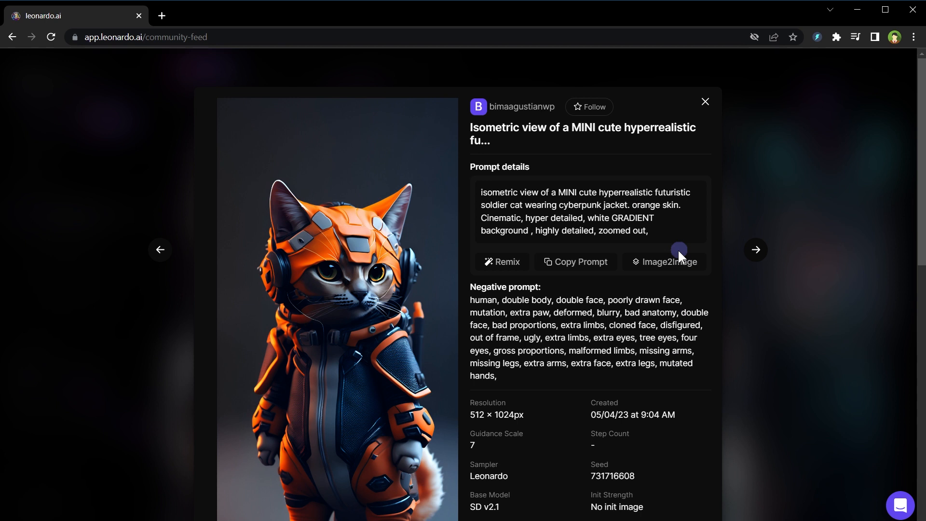
mouse_move(510, 272)
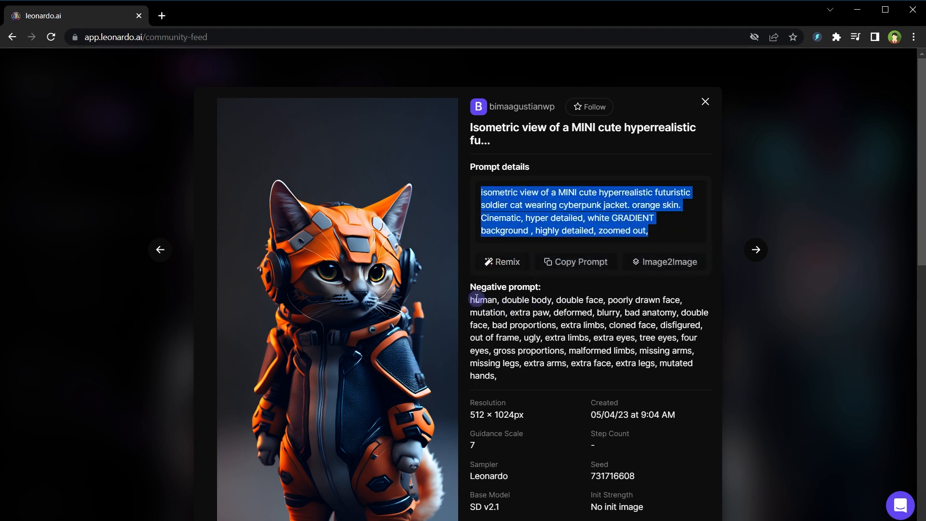
scroll("down", 3)
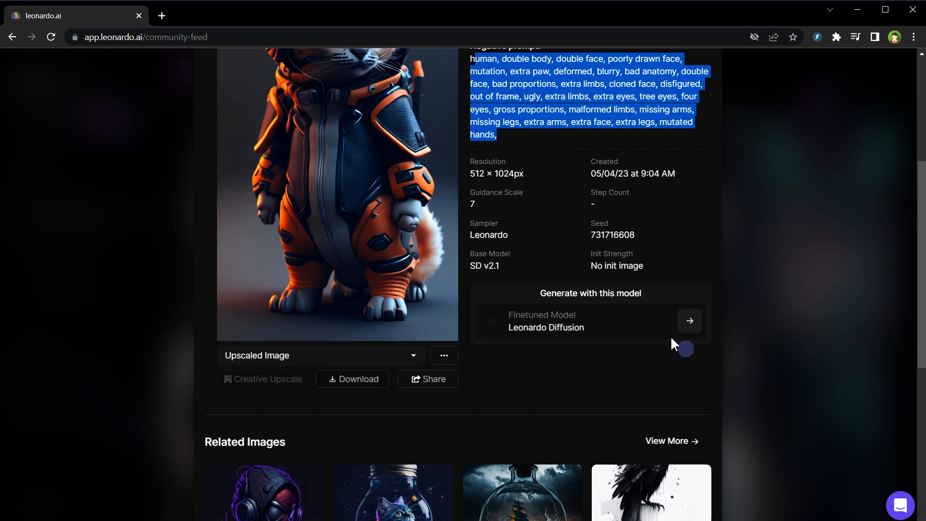
mouse_move(579, 231)
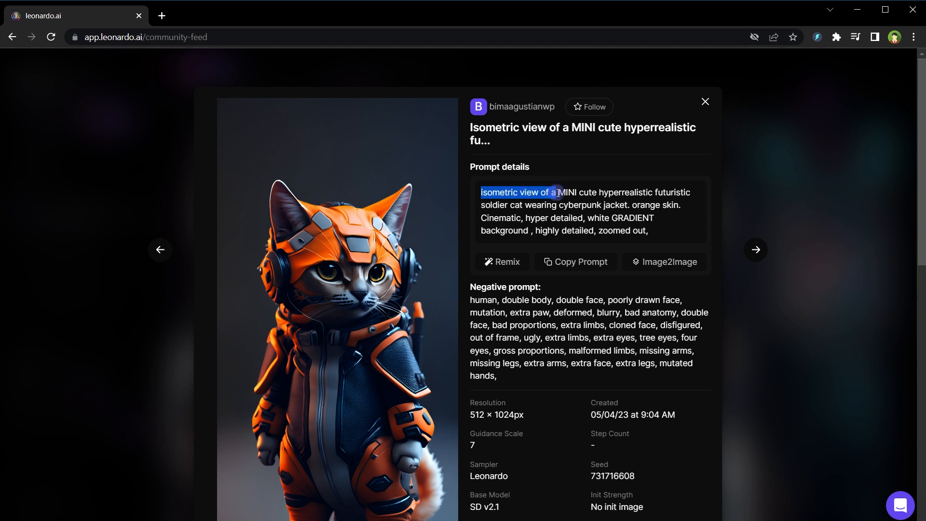
- Highlight prompt words such as 'hyperrealistic' and 'soldier cat', then close back to the feed
double_click(626, 193)
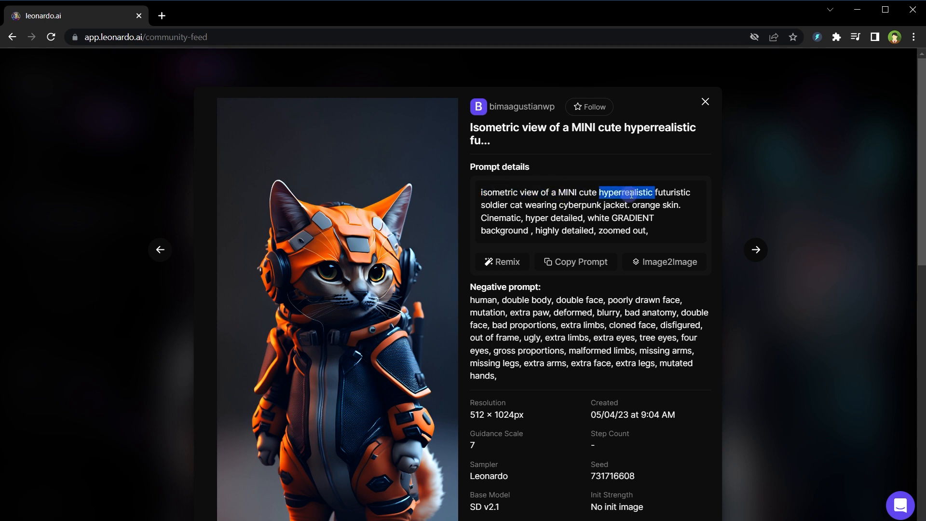
double_click(520, 205)
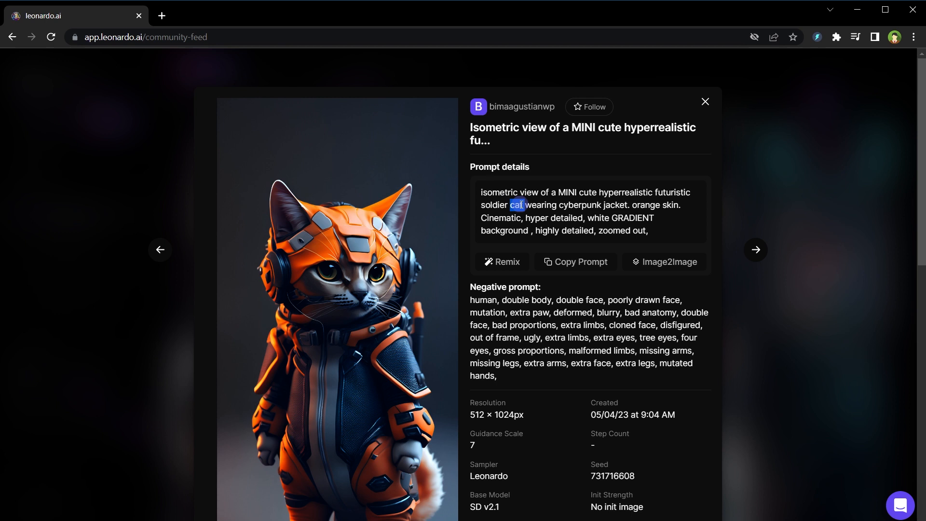
double_click(616, 204)
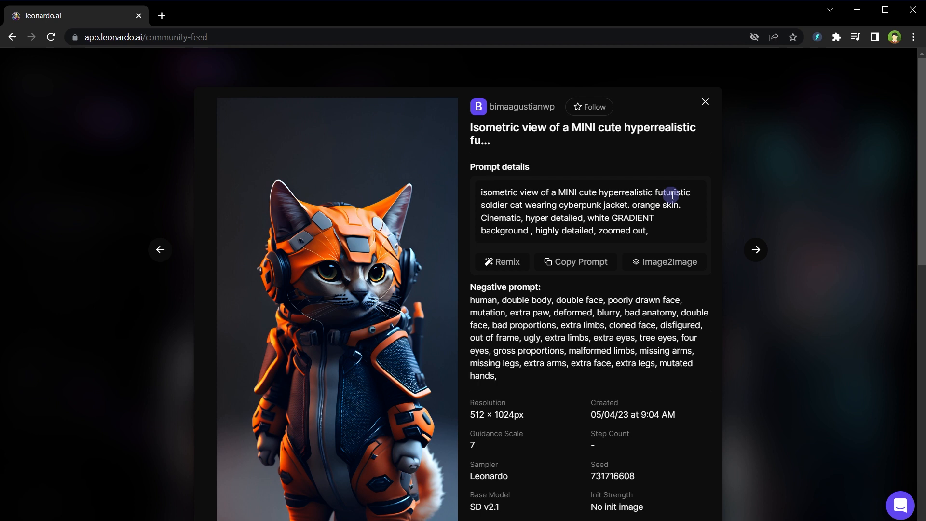
double_click(519, 204)
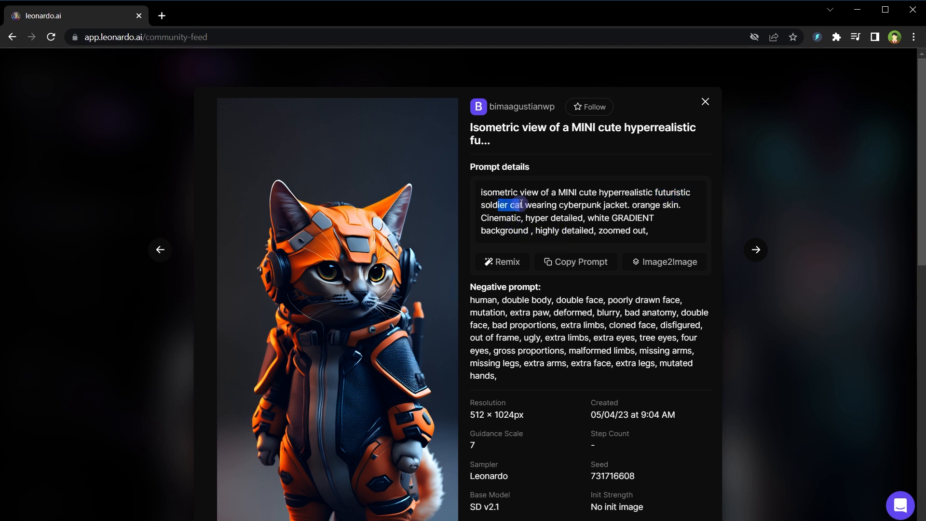
left_click(473, 300)
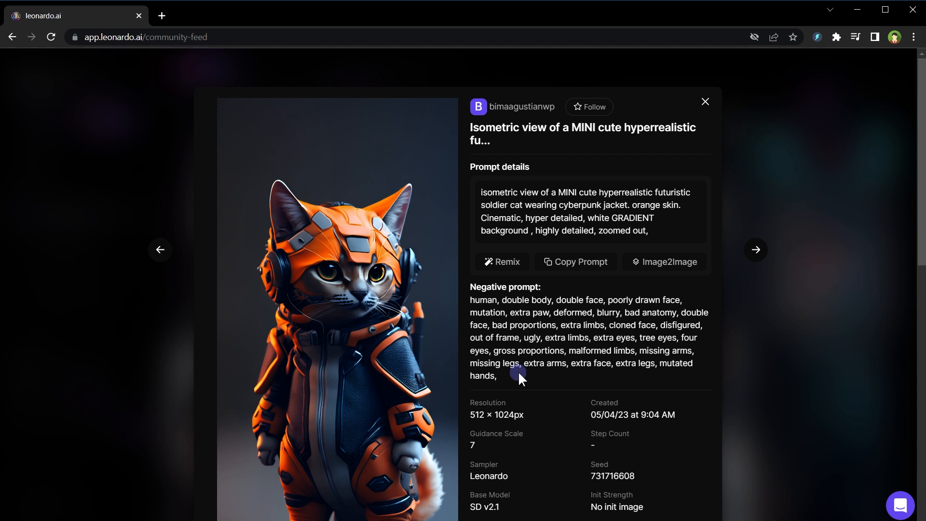
mouse_move(563, 367)
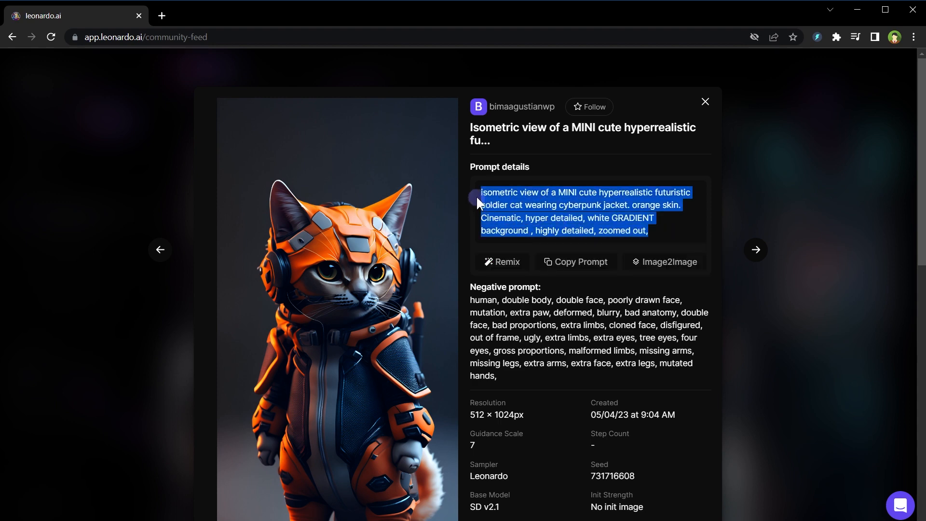
left_click(705, 101)
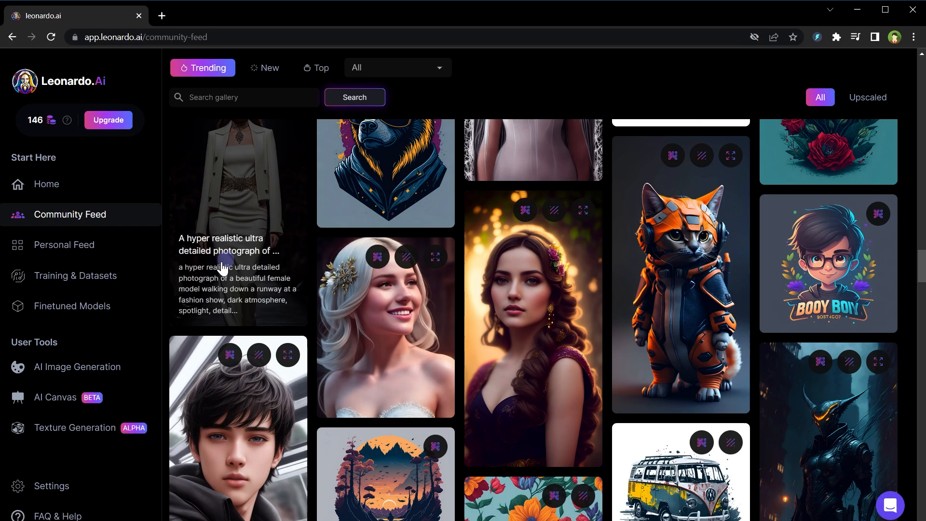
- From the Personal Feed, remix the fantasy eagle image so its prompt and RPG 4.0 model load in the generator
left_click(64, 245)
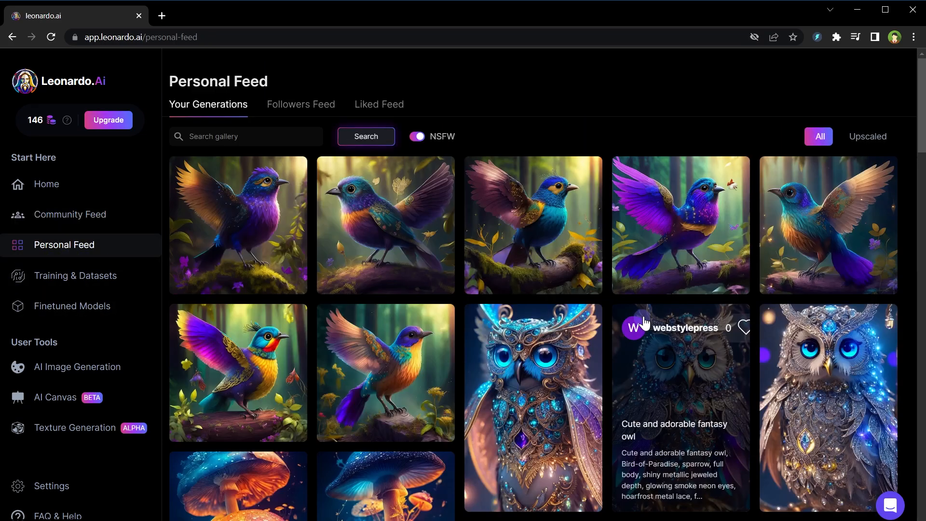
scroll("down", 3)
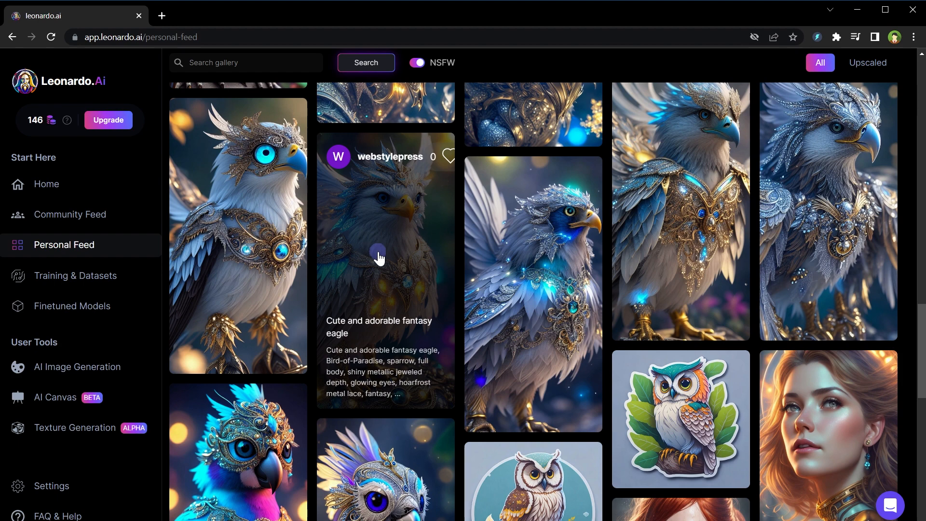
left_click(378, 257)
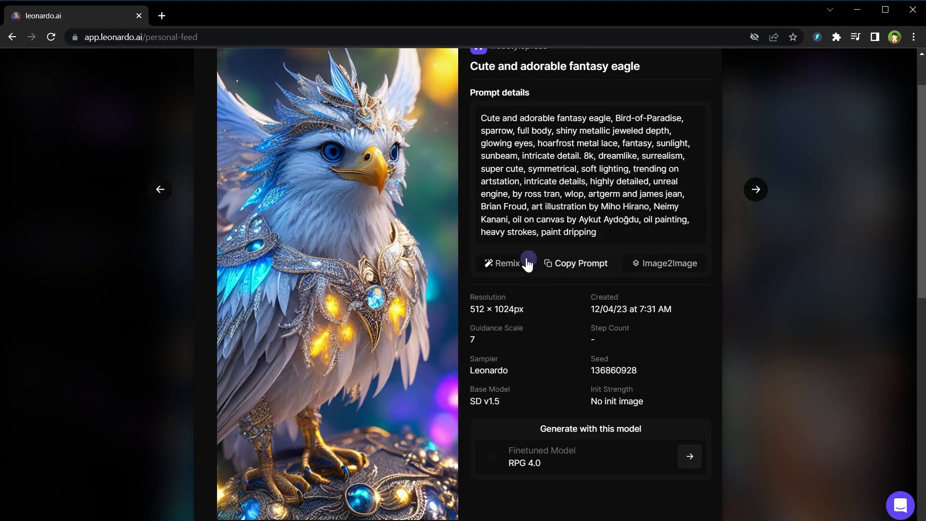
left_click(508, 262)
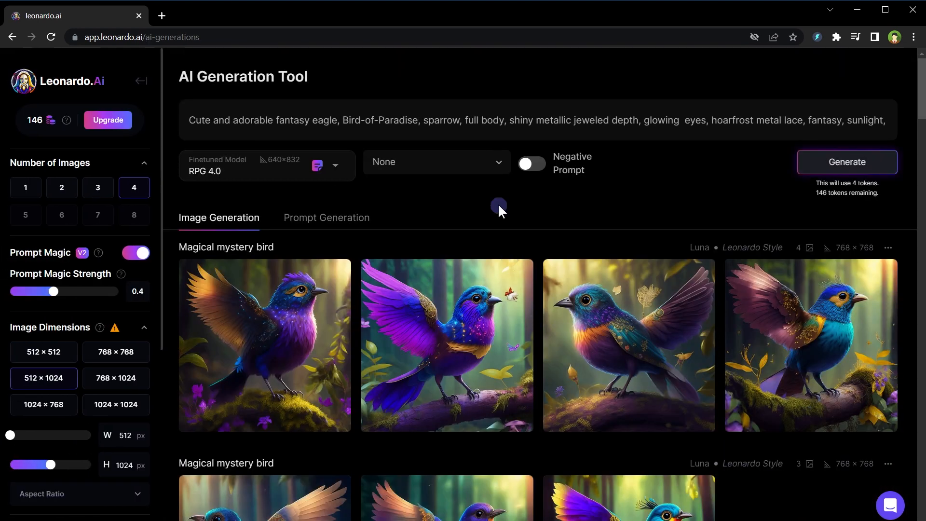
mouse_move(394, 96)
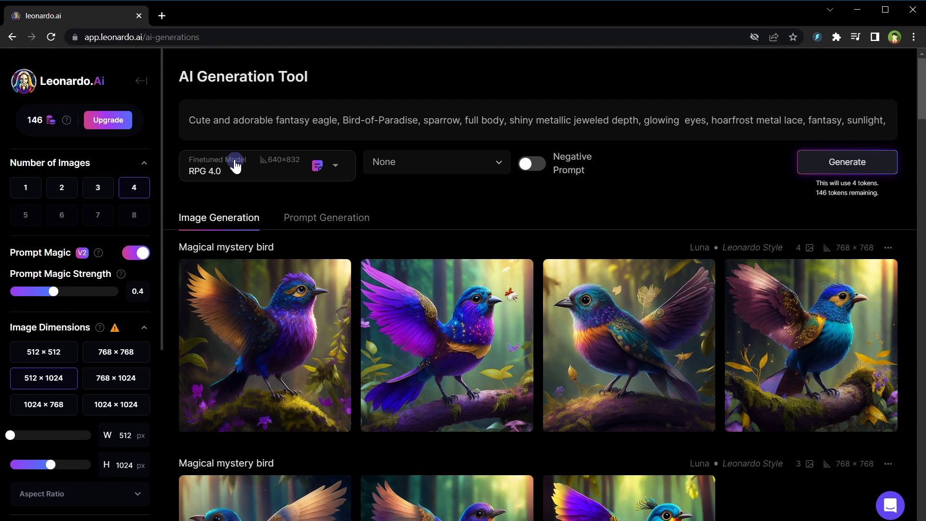
- Review the remixed eagle prompt's key phrases and generate four jeweled fantasy eagle images with RPG 4.0
left_click_drag(189, 120, 320, 120)
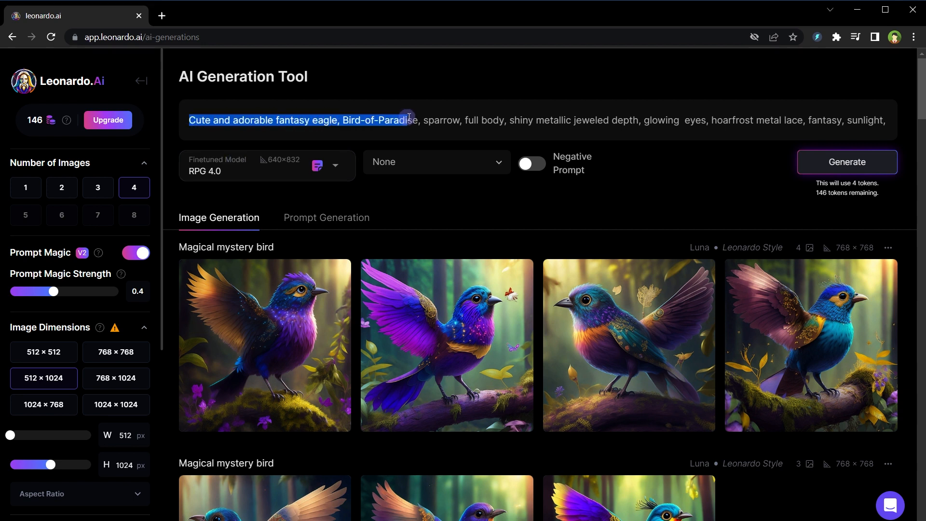
left_click_drag(407, 119, 498, 120)
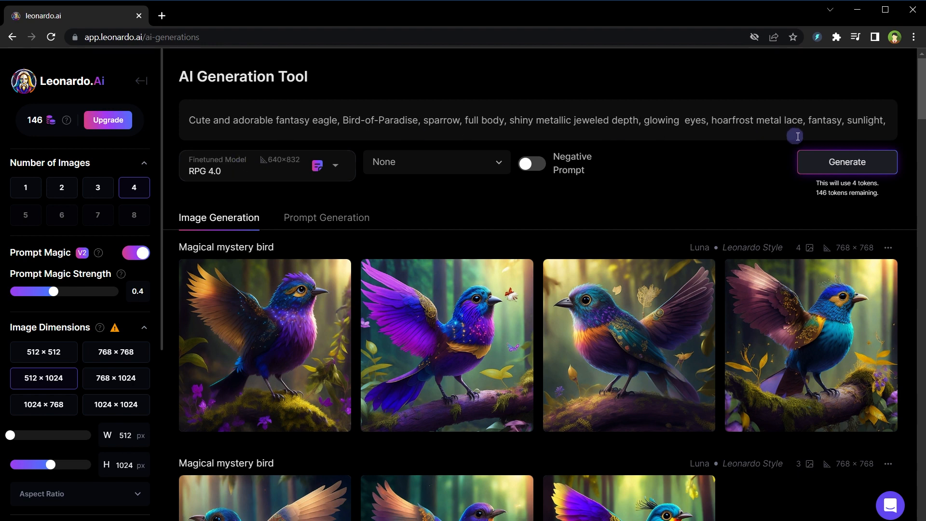
left_click(847, 162)
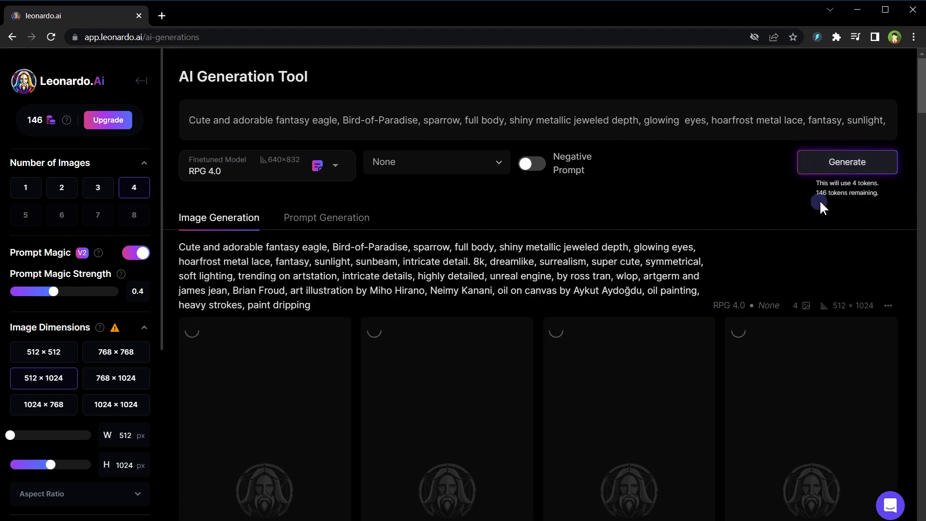
left_click(848, 162)
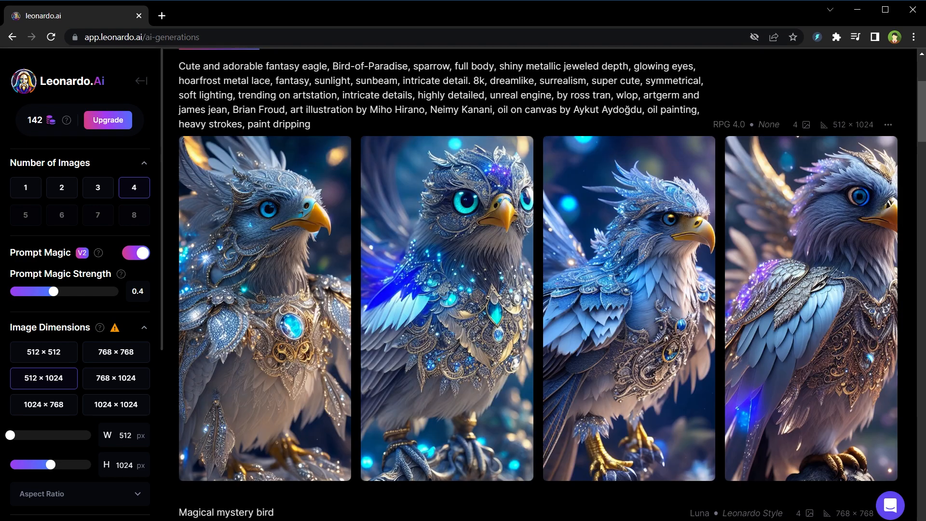